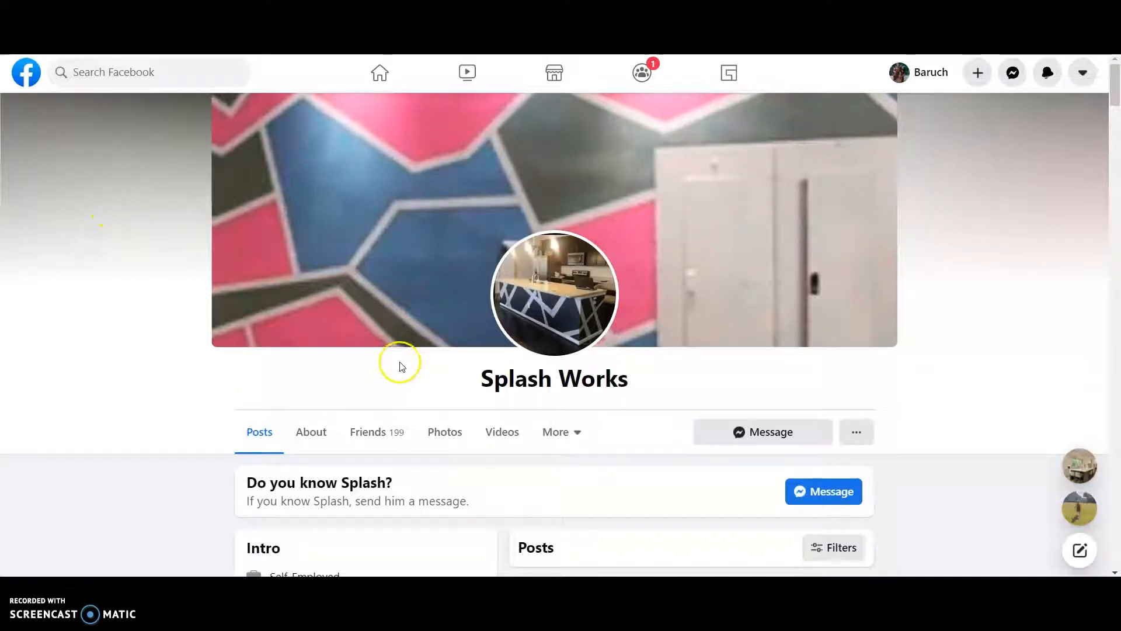
Scroll through the Splash Works Creations site's stair photos, Updates post and project gallery, then back toward the top
scroll("down", 3)
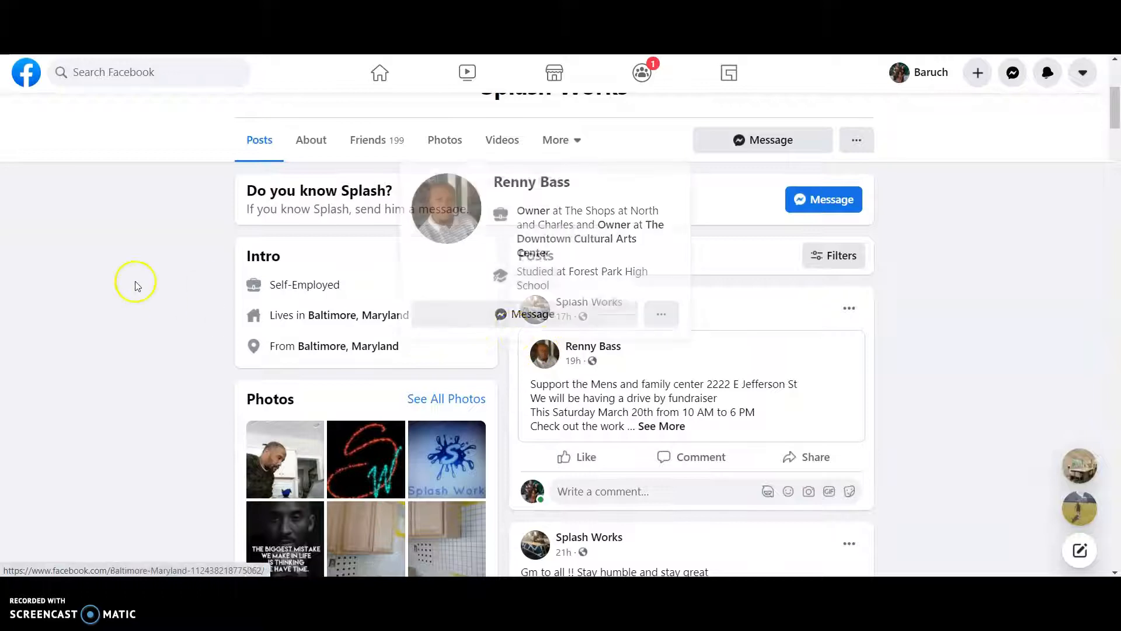
scroll("up", 3)
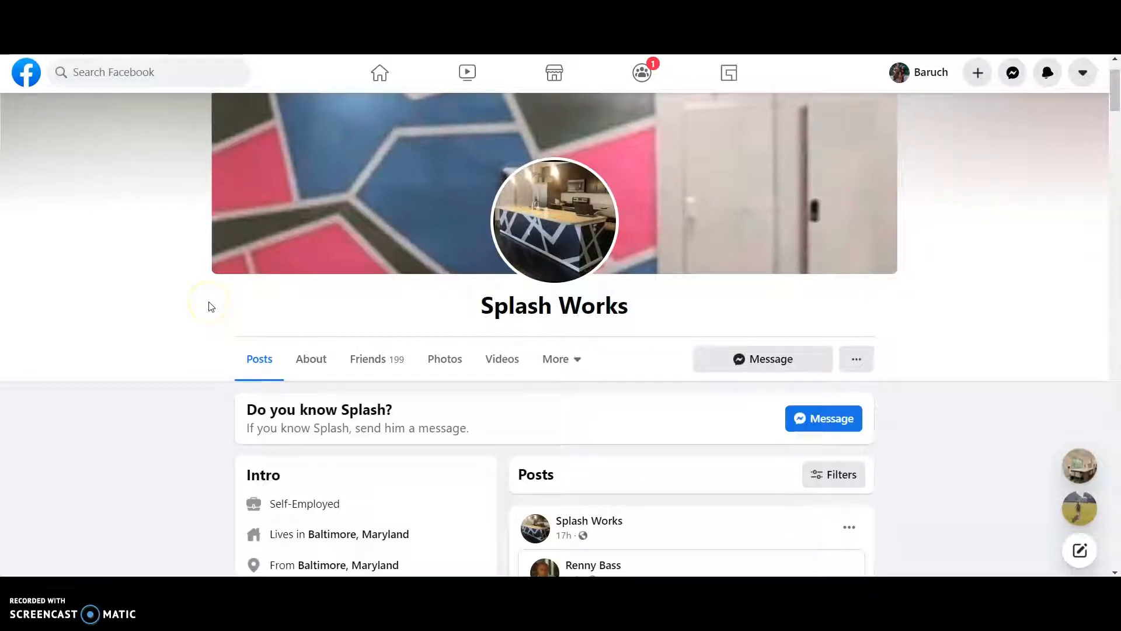
scroll("down", 3)
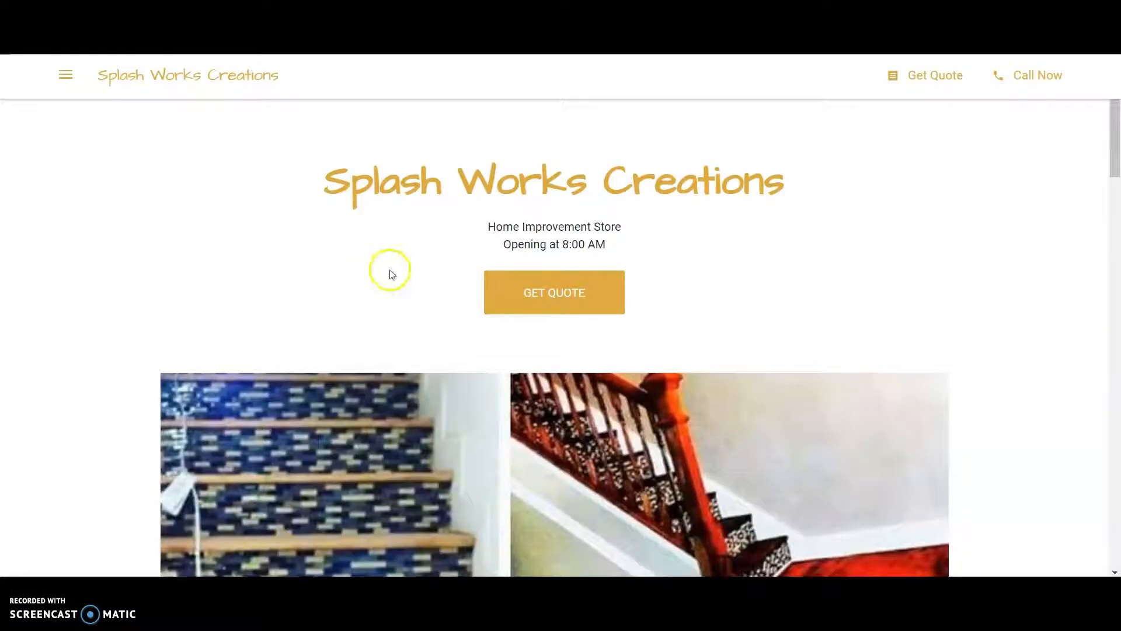
scroll("down", 3)
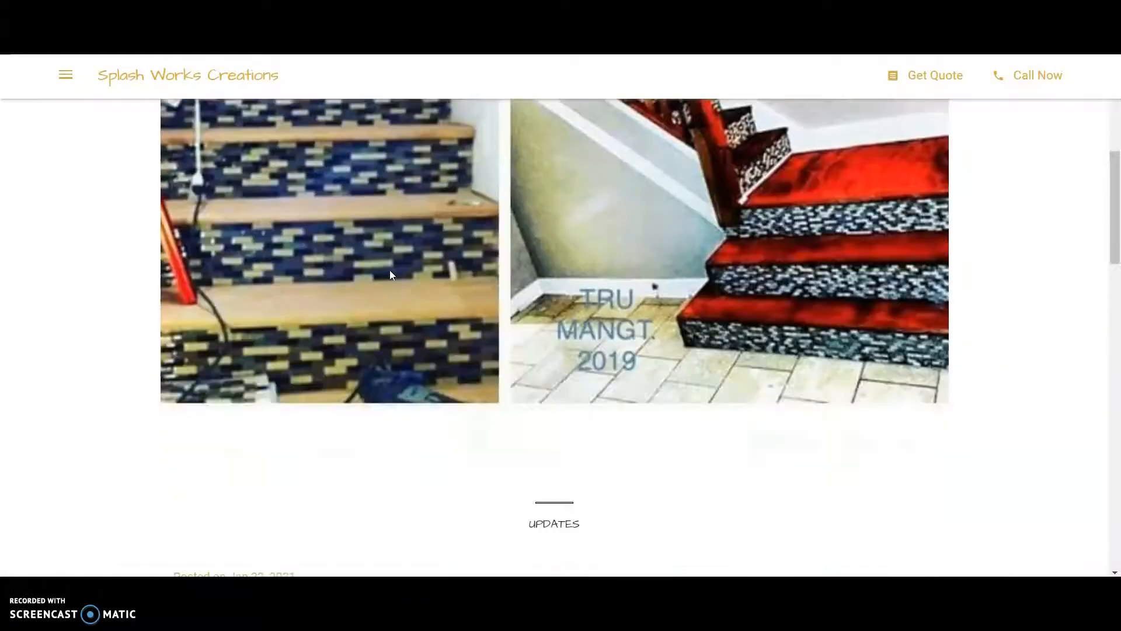
scroll("up", 3)
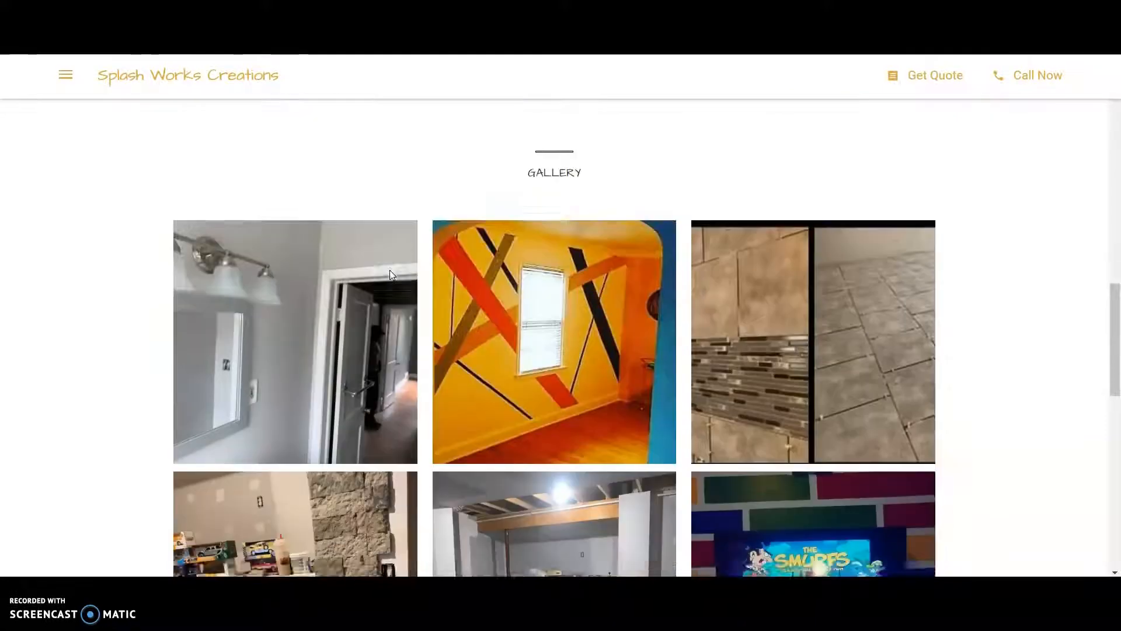
scroll("down", 3)
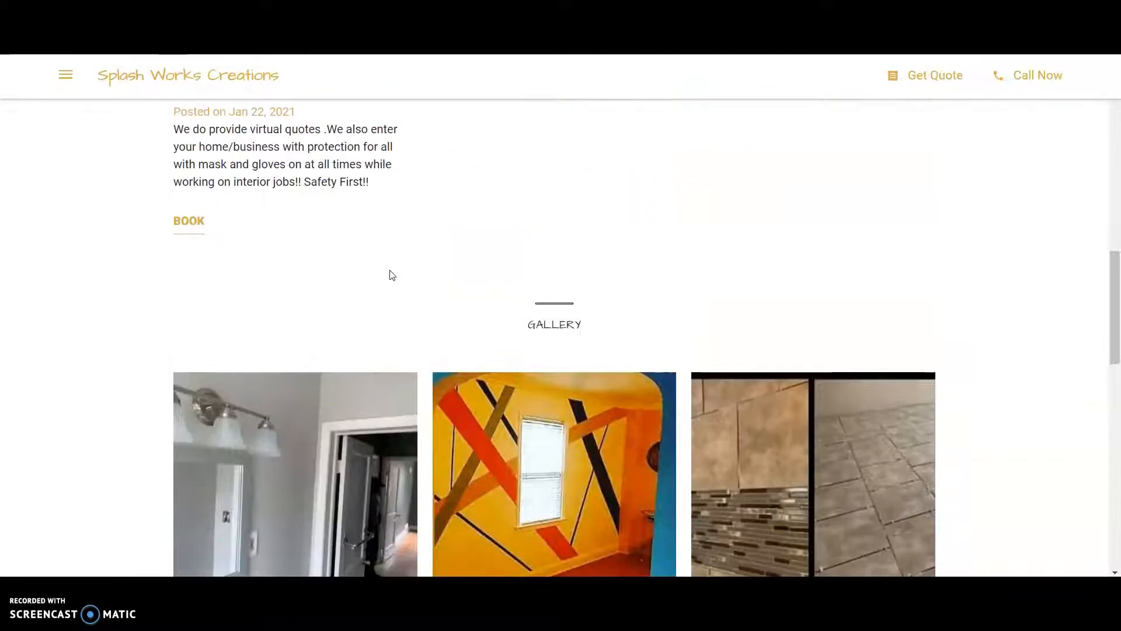
scroll("up", 3)
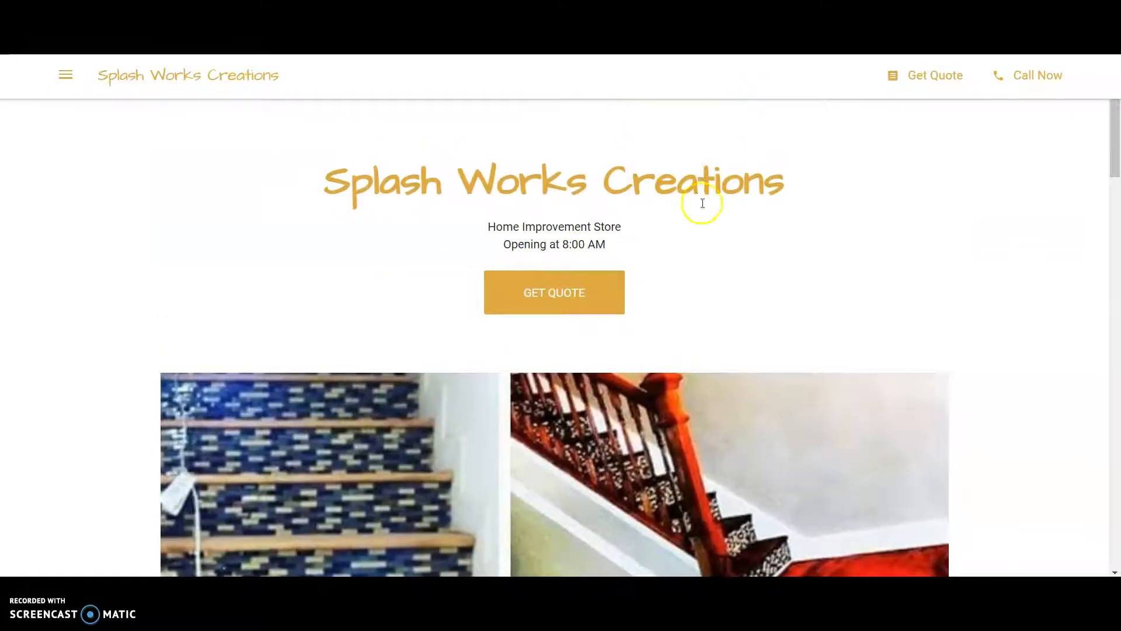
scroll("down", 3)
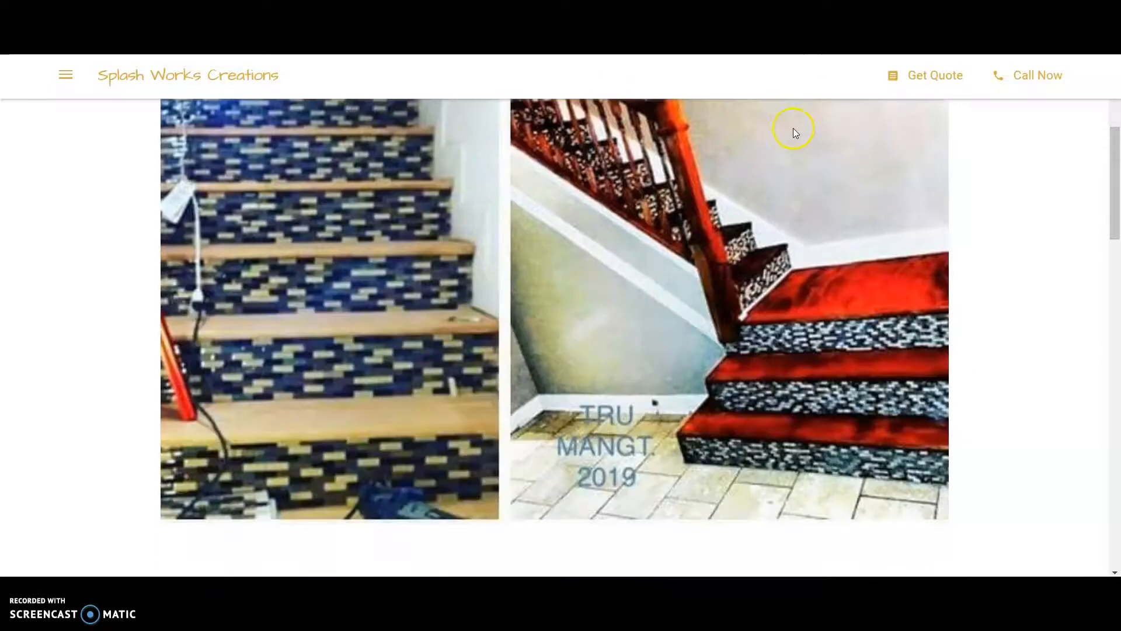
scroll("down", 3)
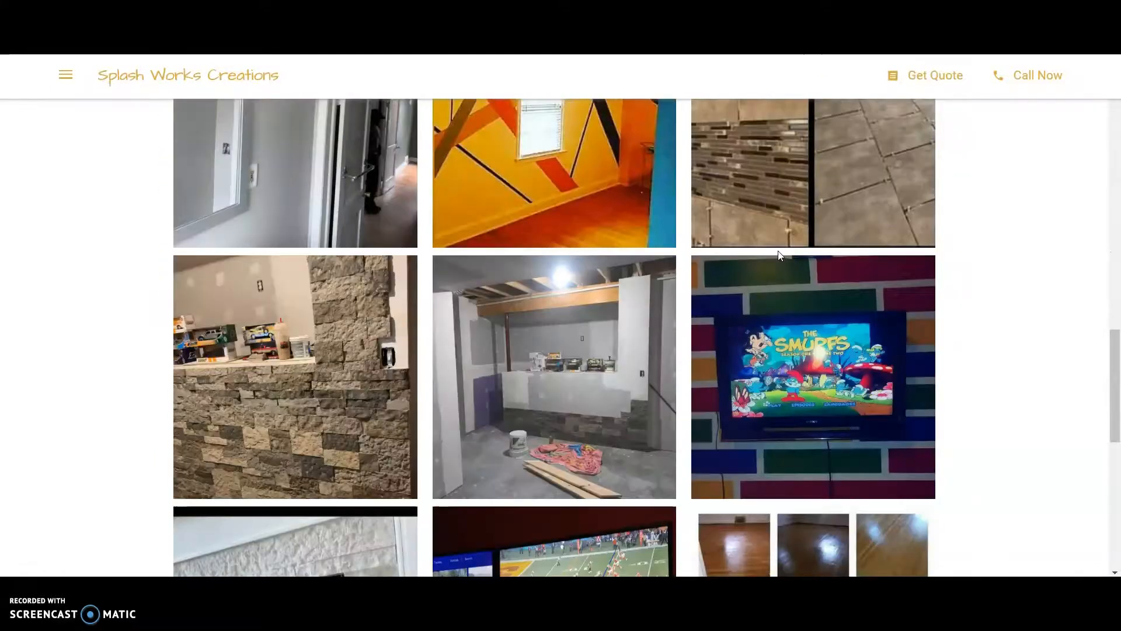
scroll("down", 3)
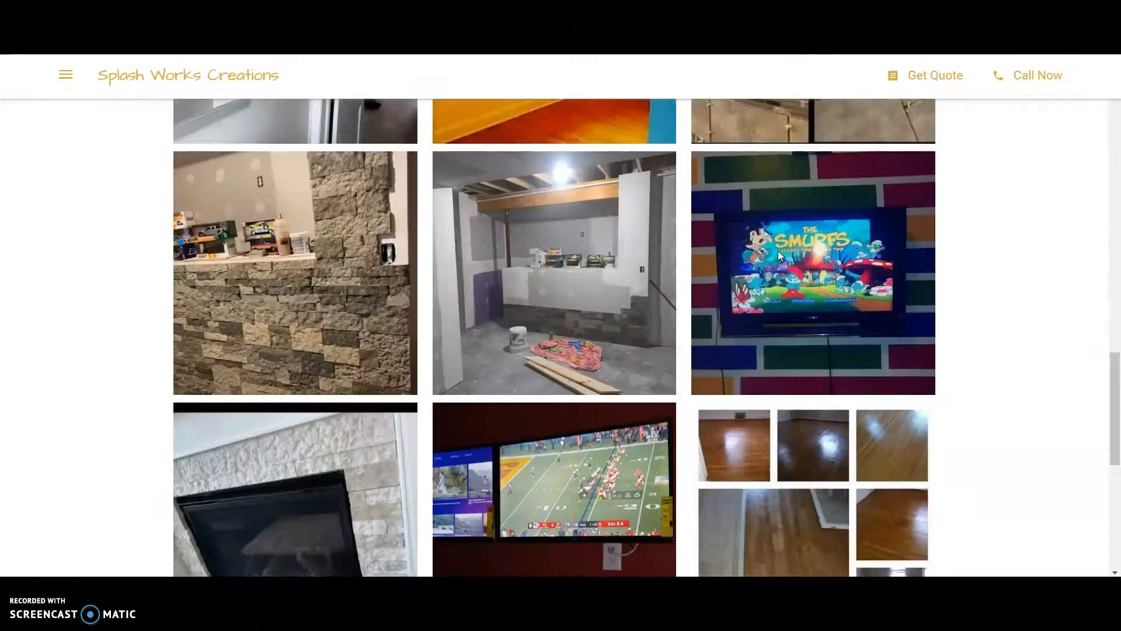
scroll("up", 3)
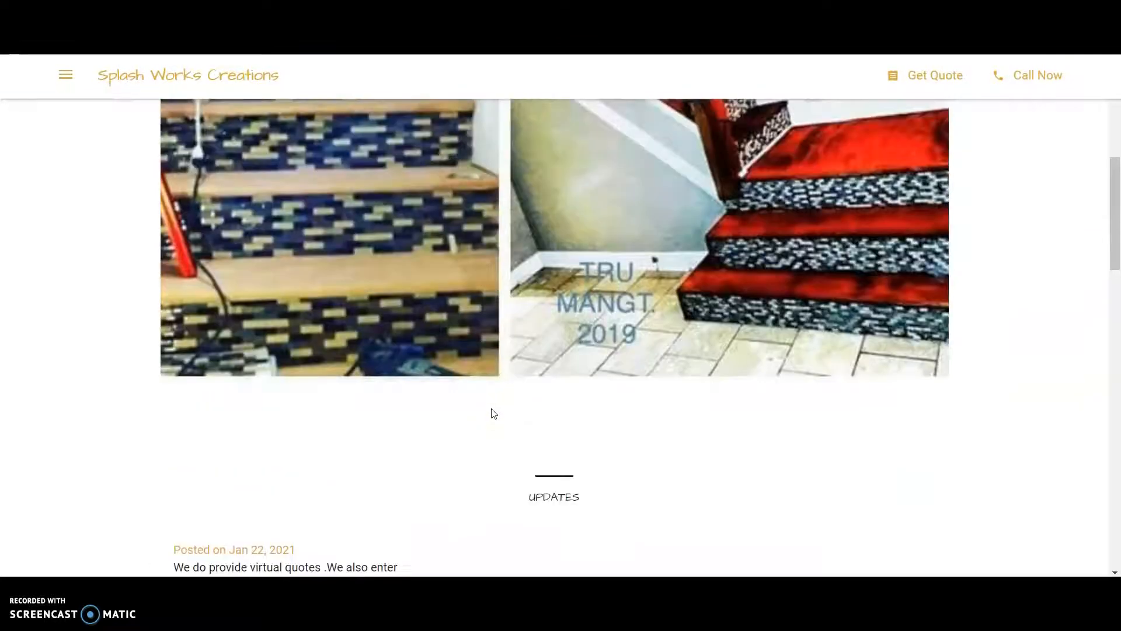
right_click(560, 350)
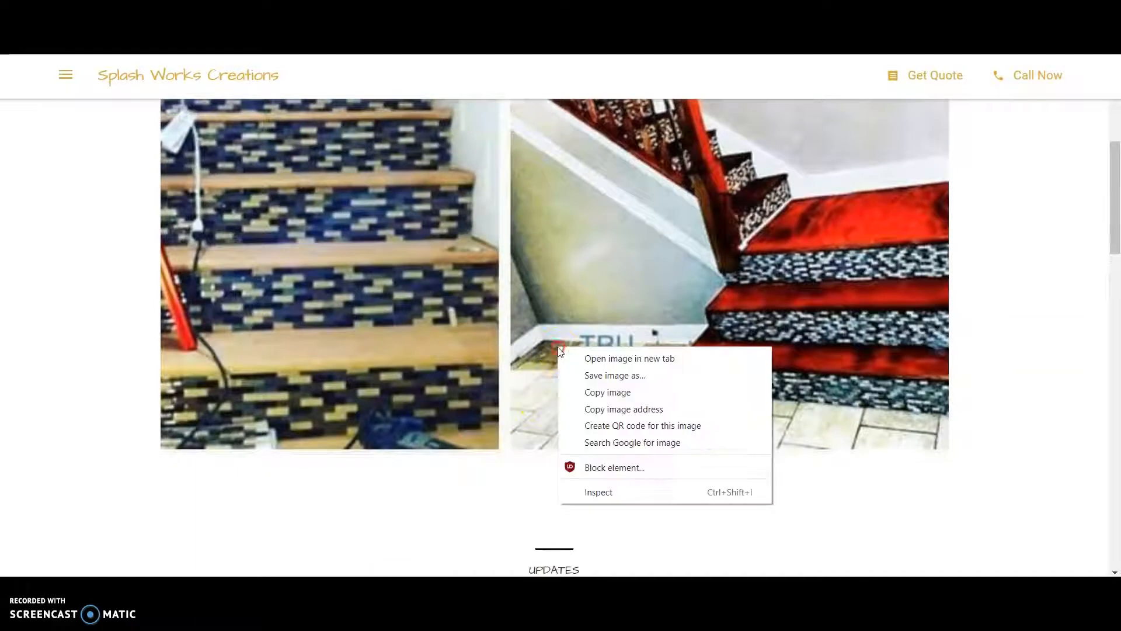
left_click(618, 379)
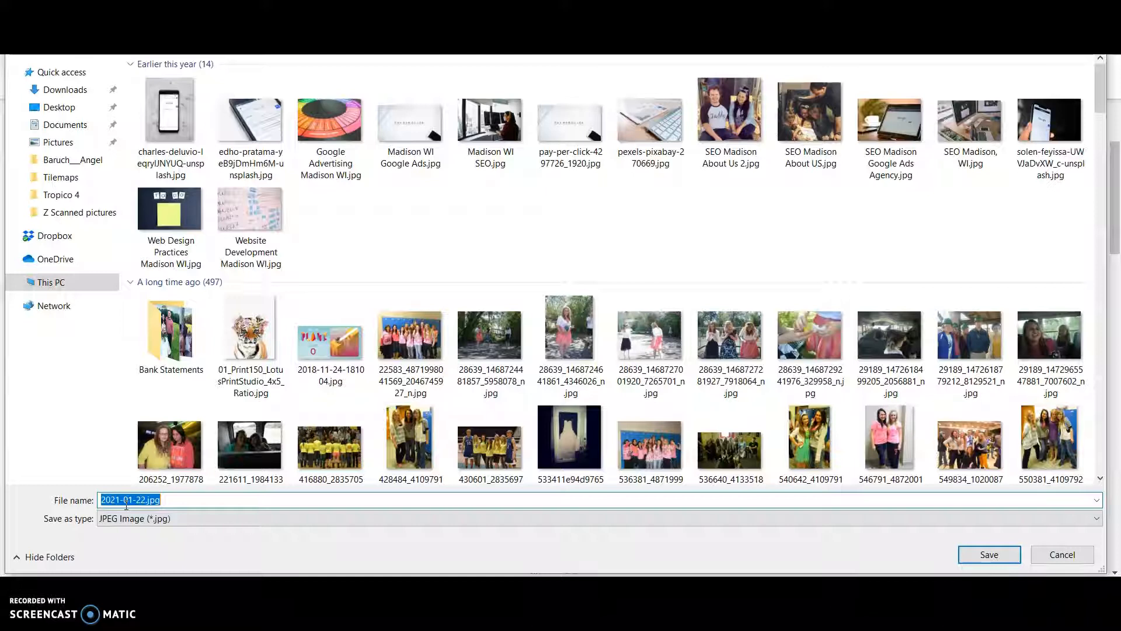
mouse_move(308, 536)
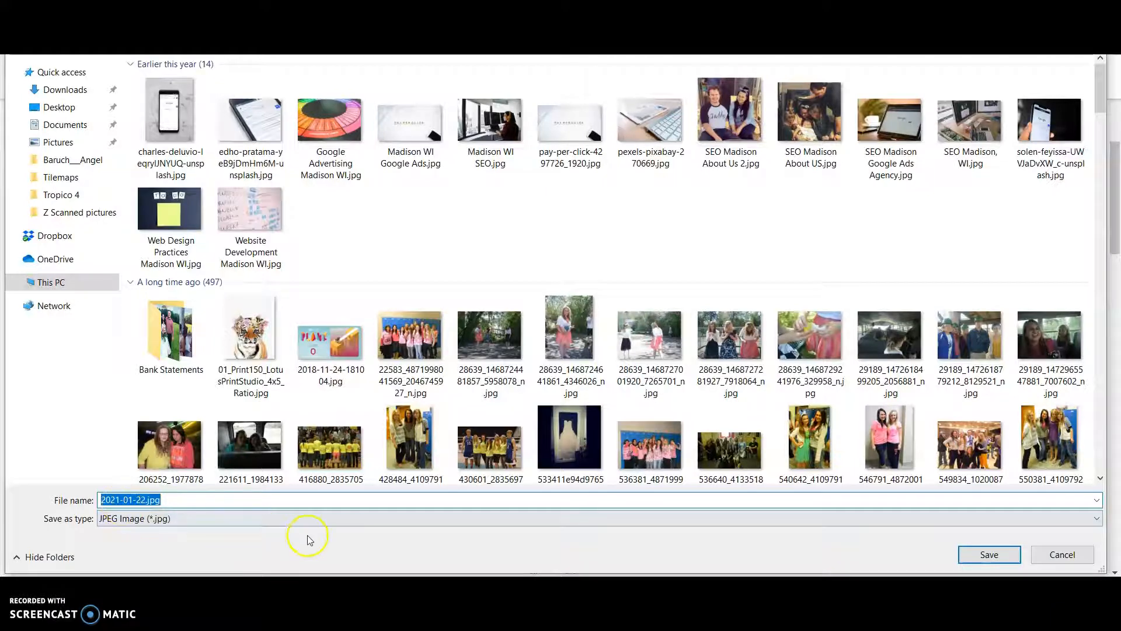
mouse_move(1062, 554)
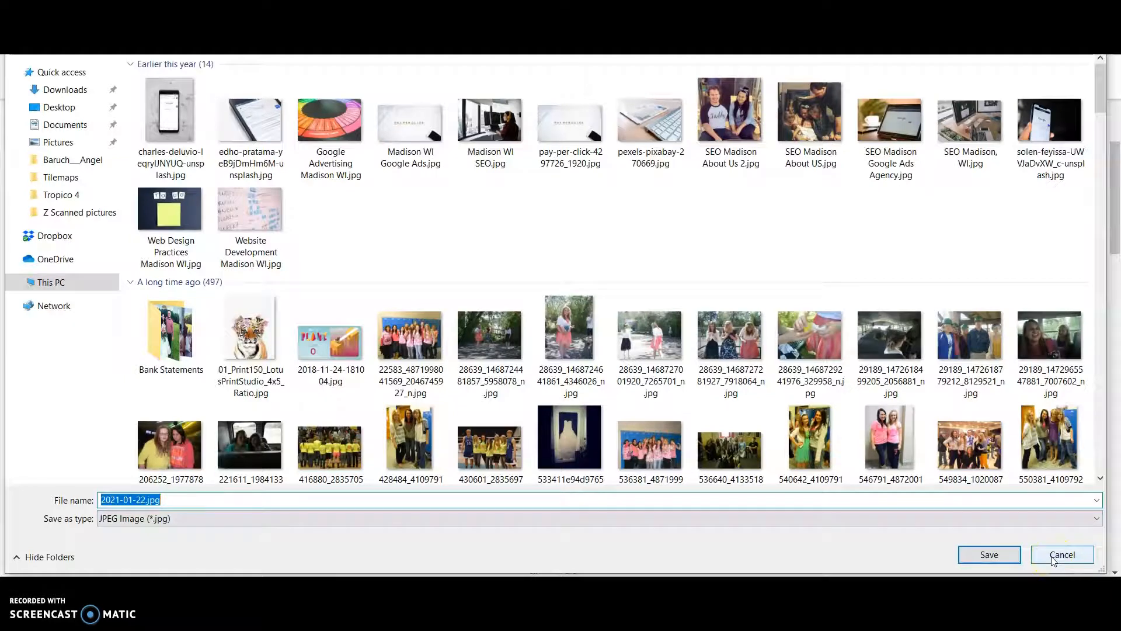
left_click(1061, 555)
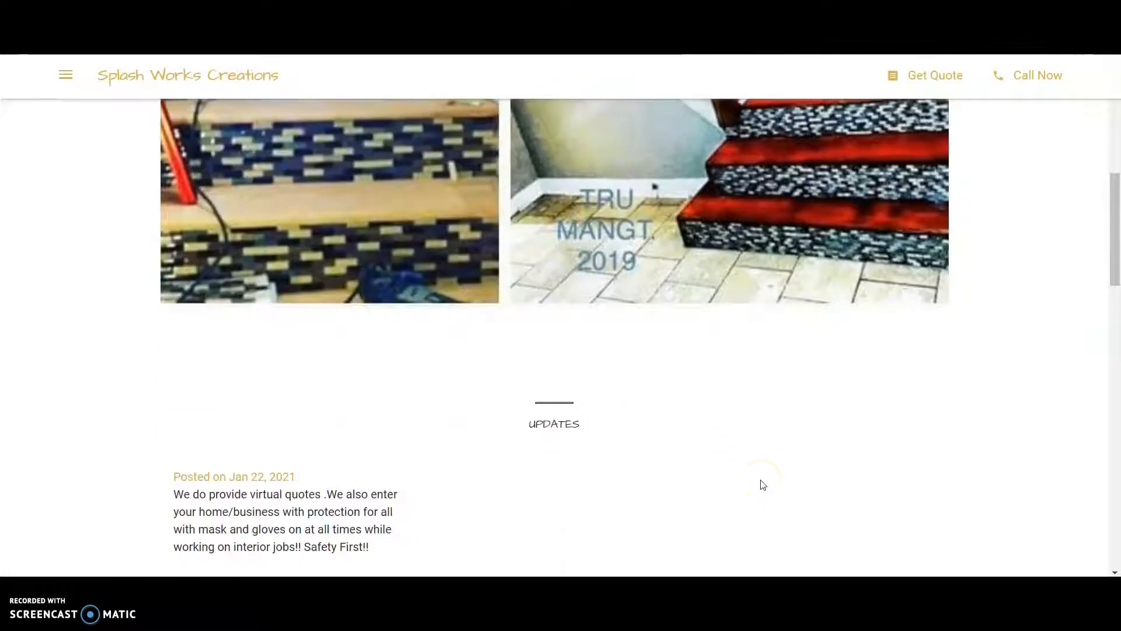
Review the ads, map pack and organic results for floor installation baltimore MD and open the Jason Brown Wood Floors result
scroll("down", 3)
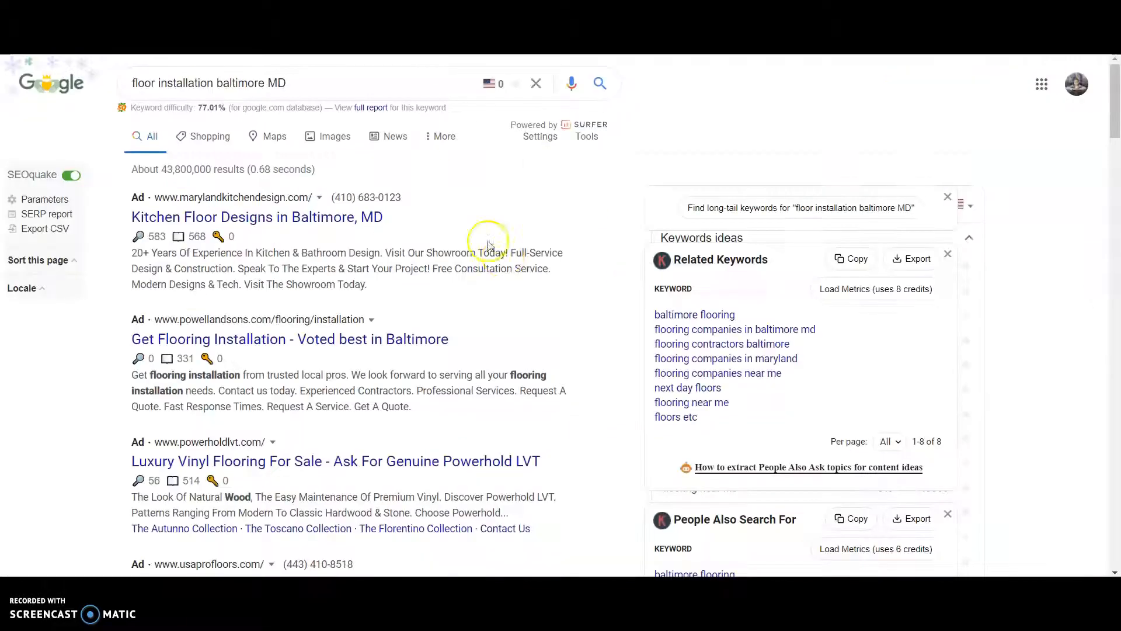
mouse_move(292, 106)
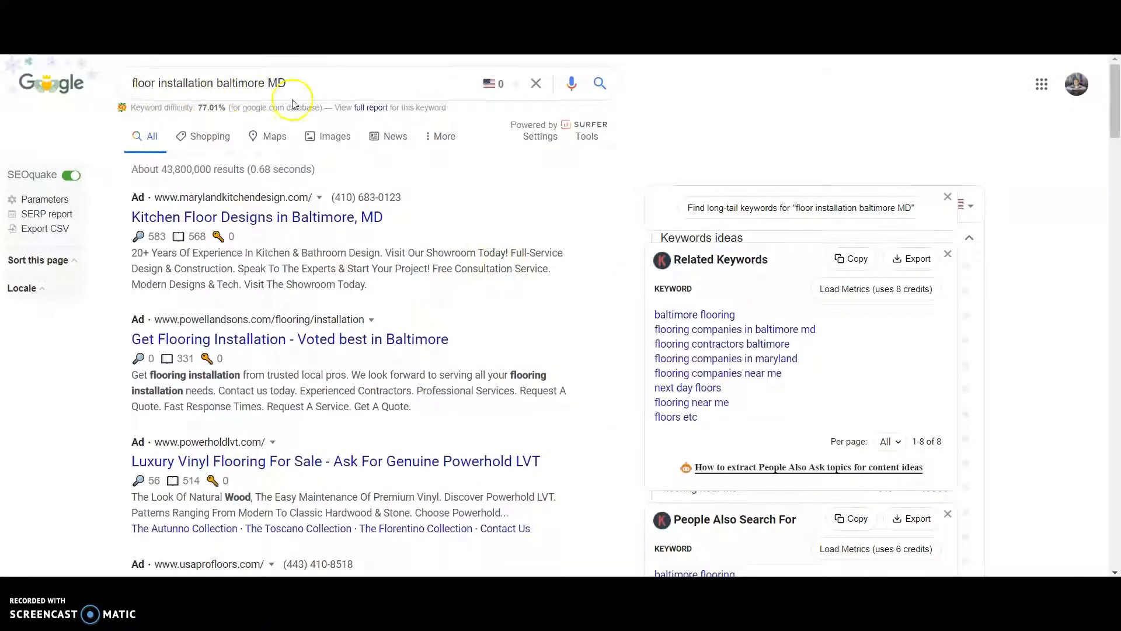
scroll("down", 3)
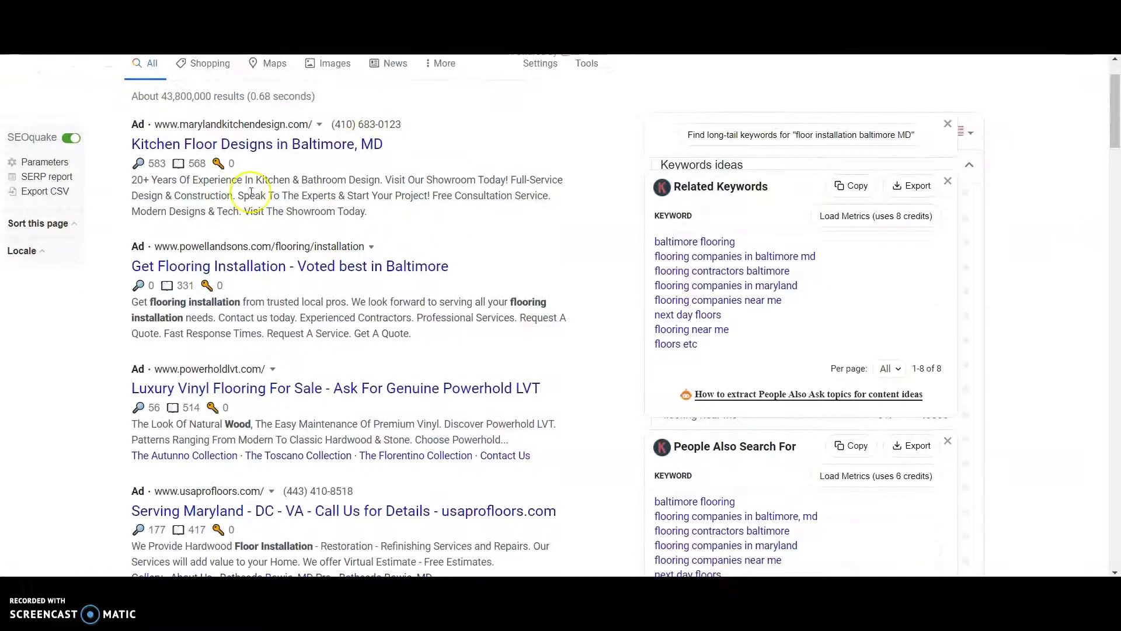
scroll("down", 3)
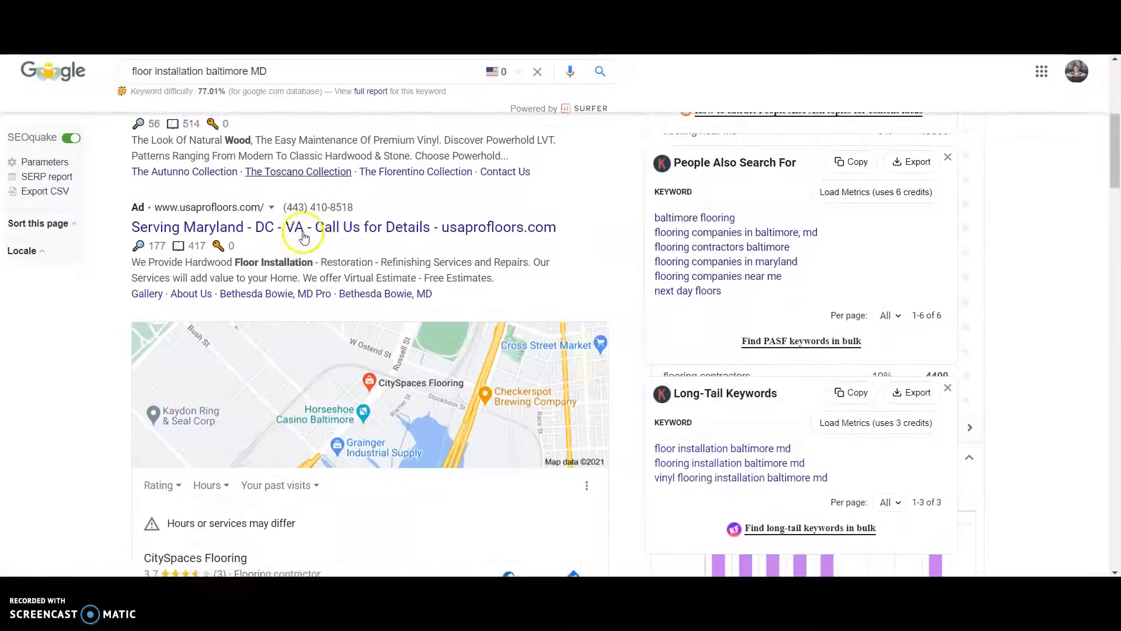
scroll("down", 3)
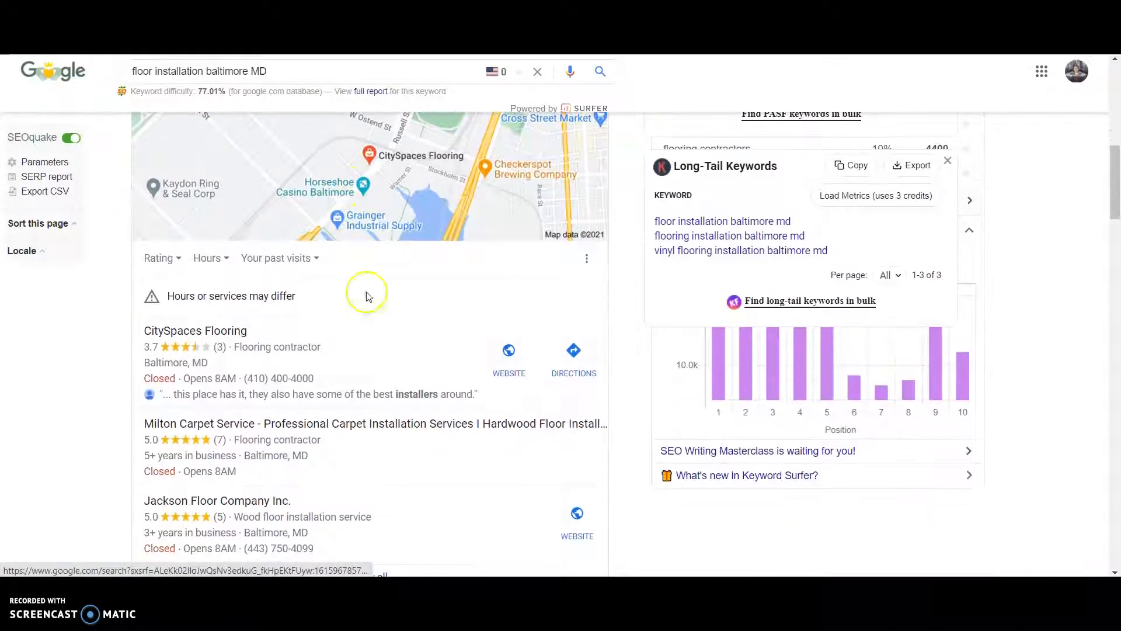
scroll("down", 3)
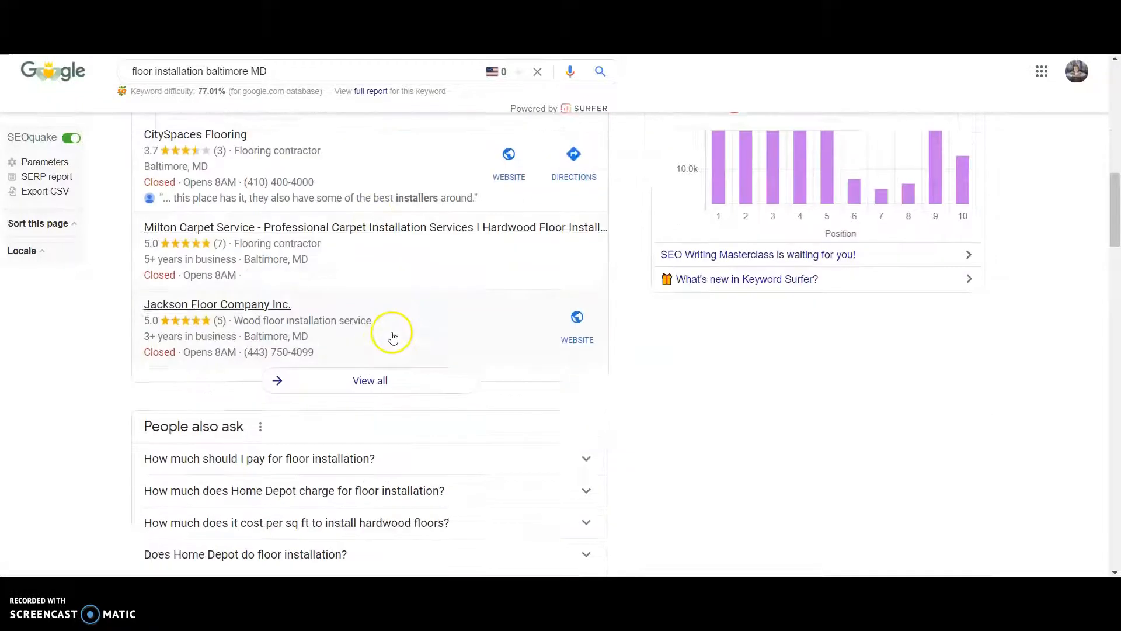
scroll("down", 3)
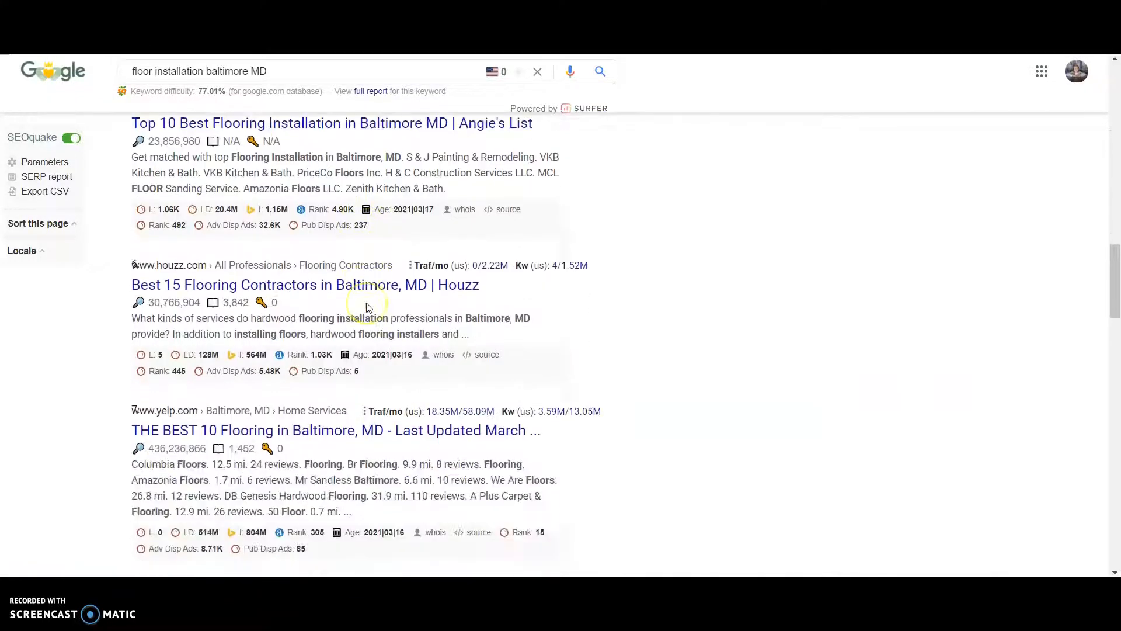
scroll("down", 3)
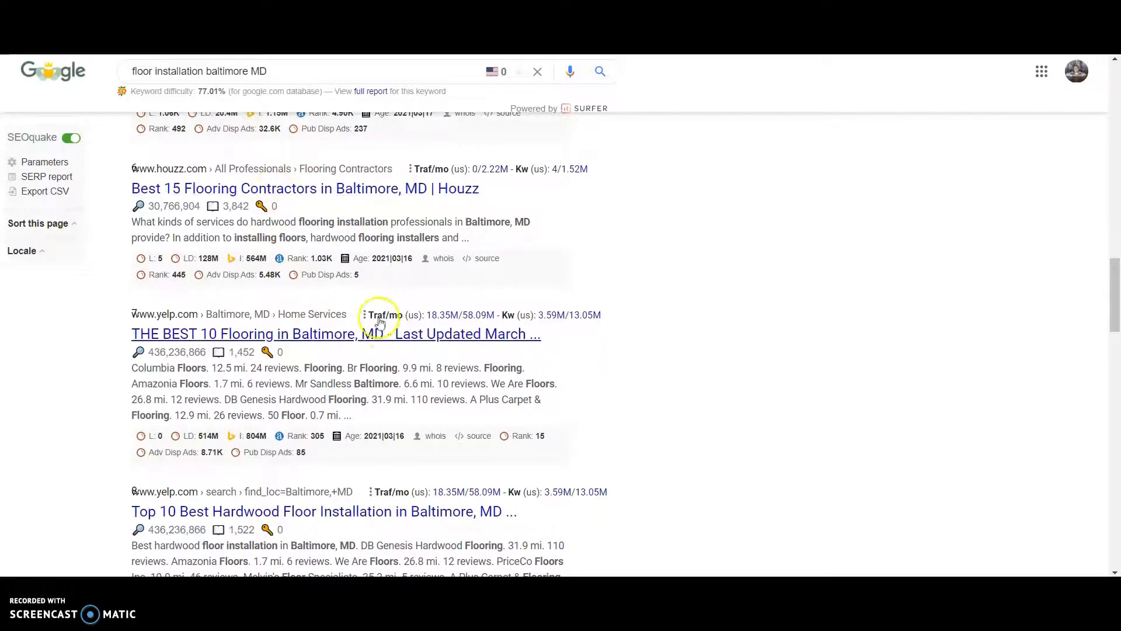
scroll("down", 3)
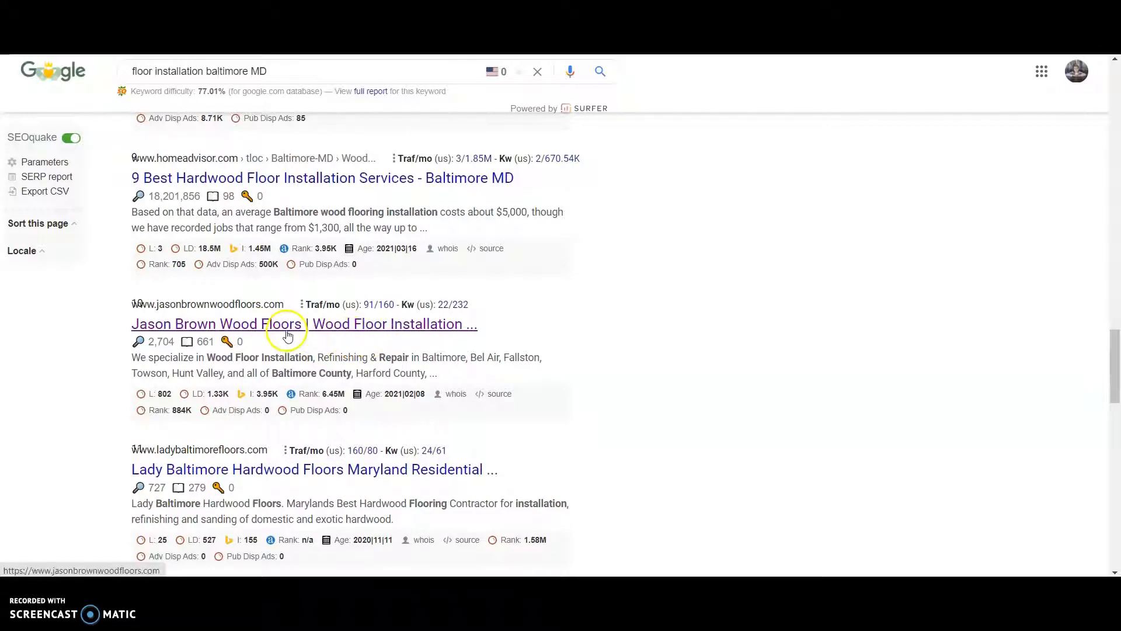
left_click(286, 323)
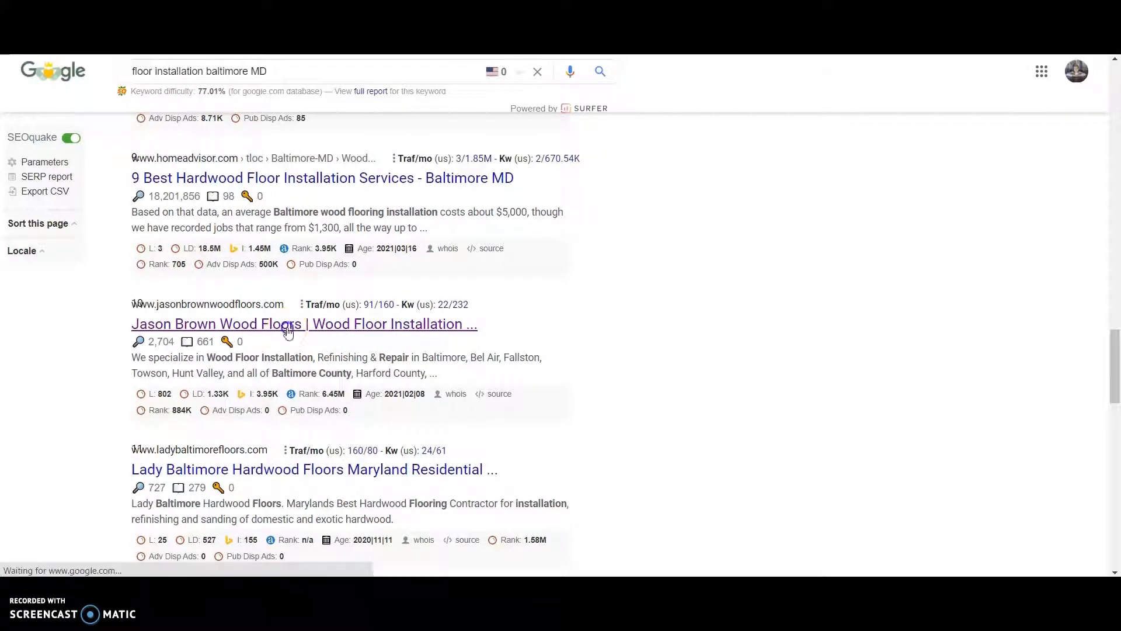
left_click(303, 323)
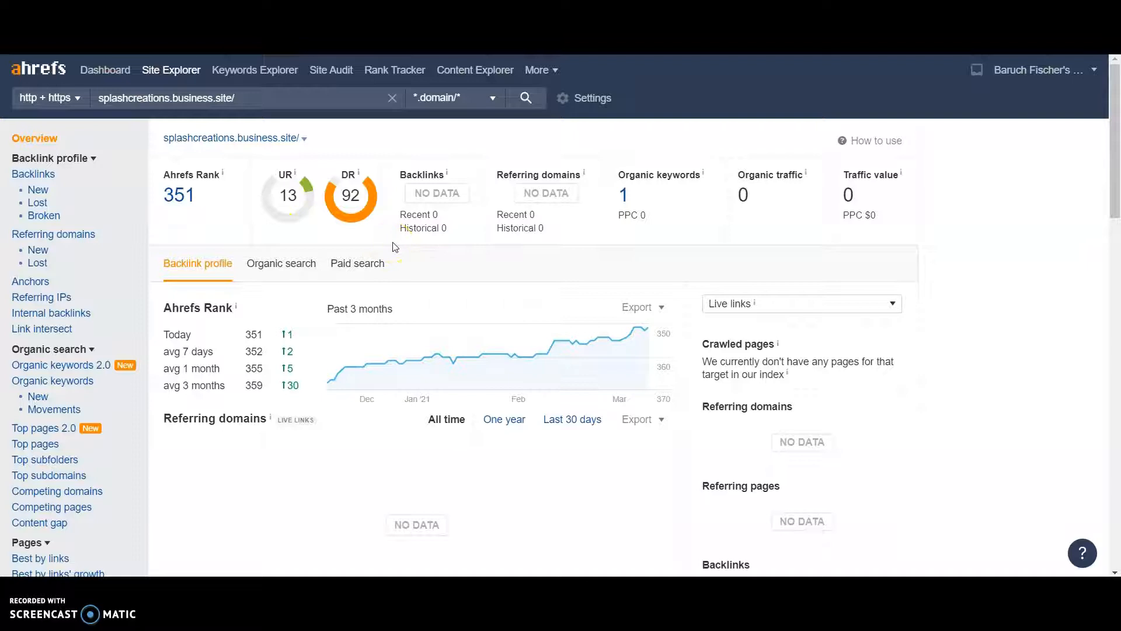
mouse_move(356, 210)
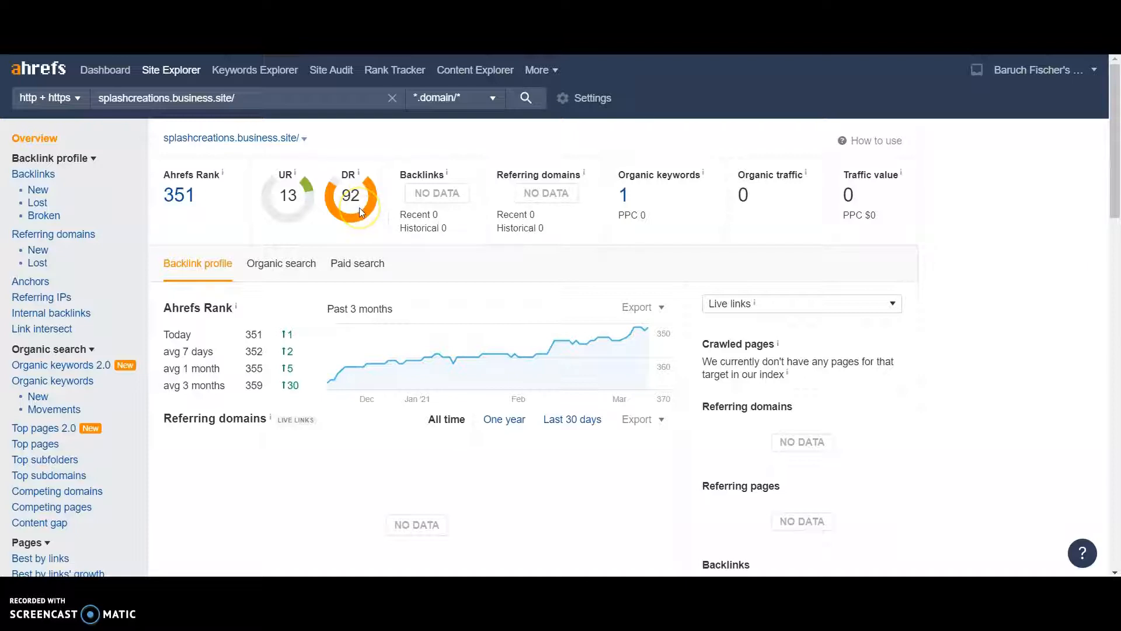
mouse_move(336, 227)
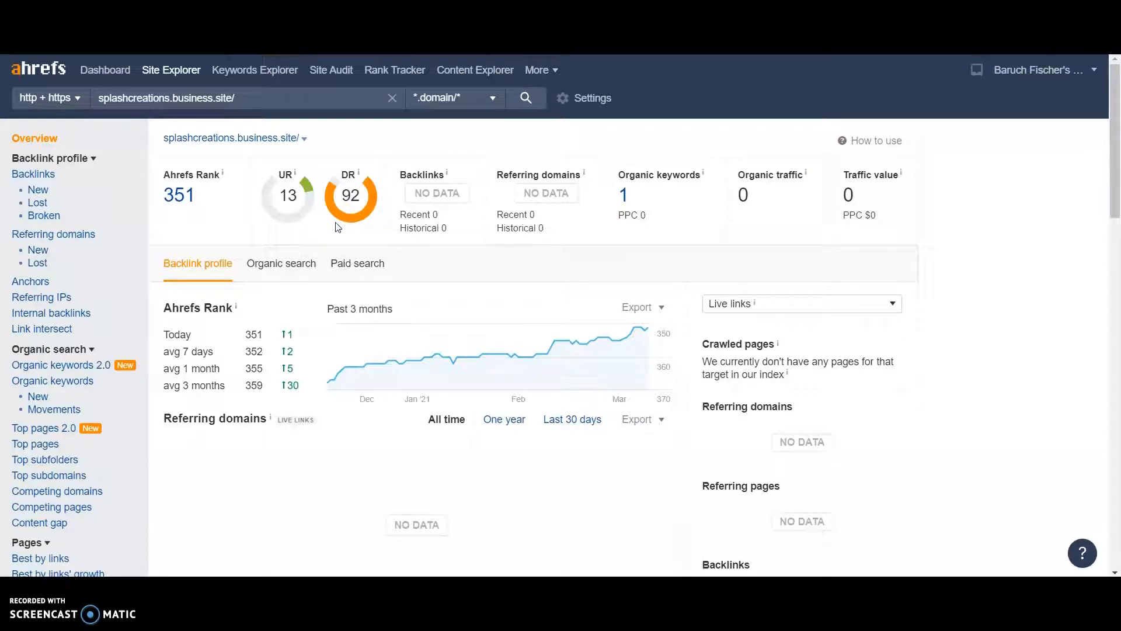
mouse_move(428, 222)
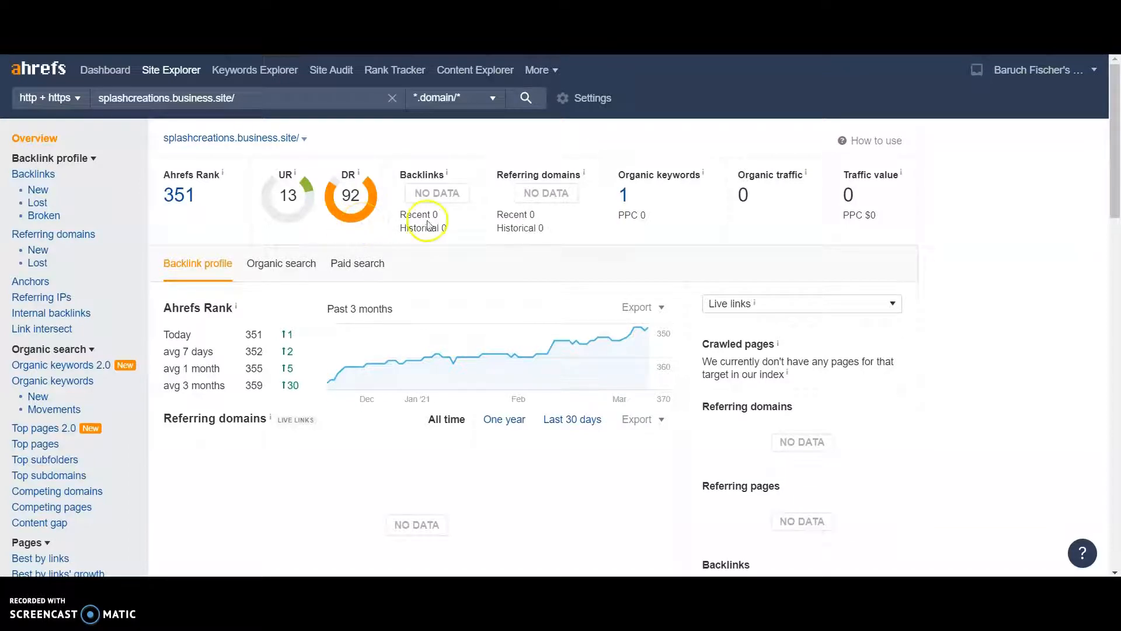
mouse_move(554, 199)
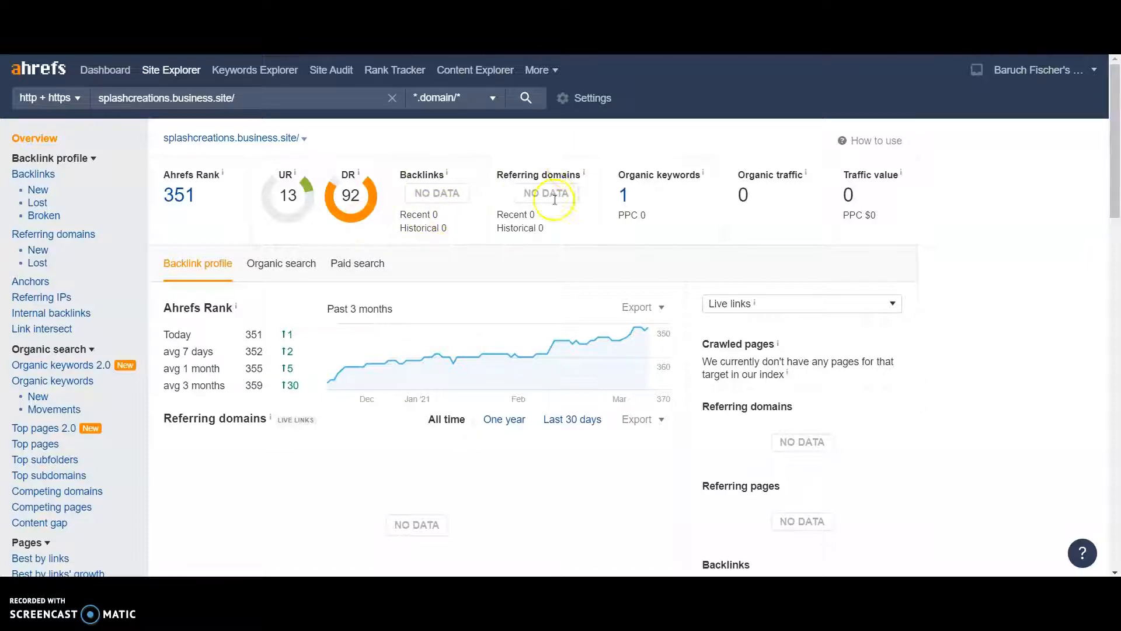
mouse_move(520, 226)
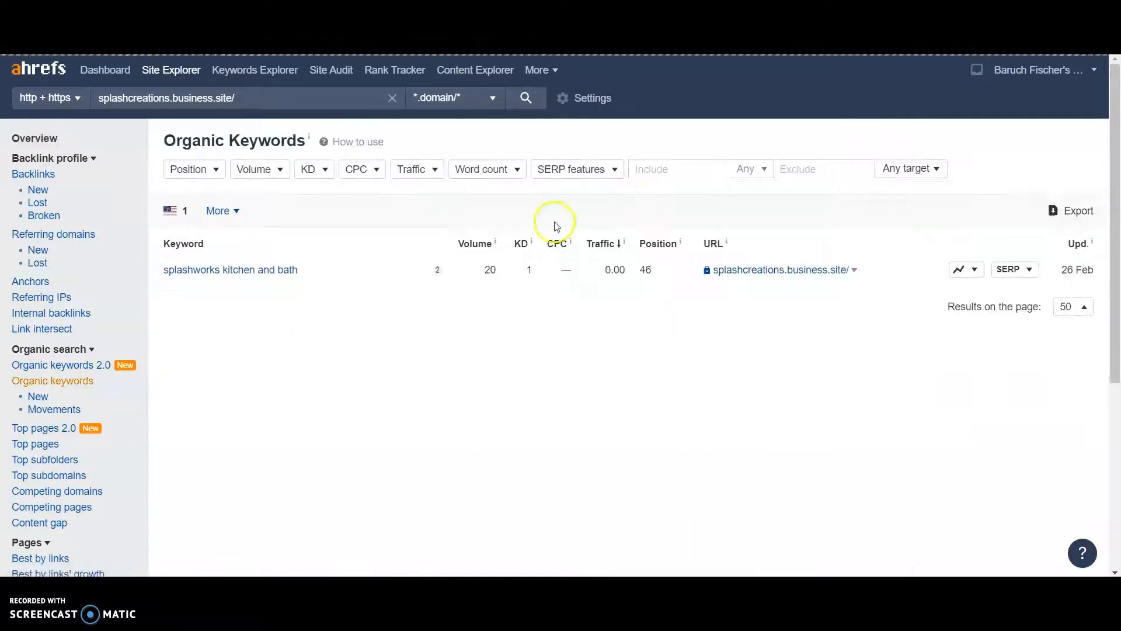
mouse_move(375, 286)
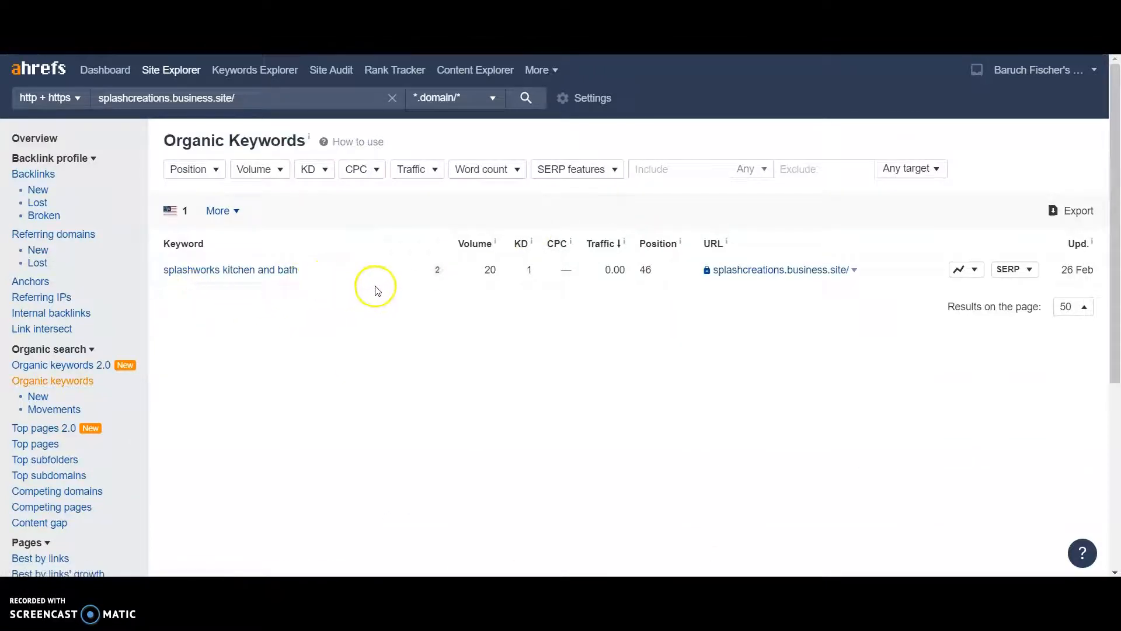
mouse_move(650, 283)
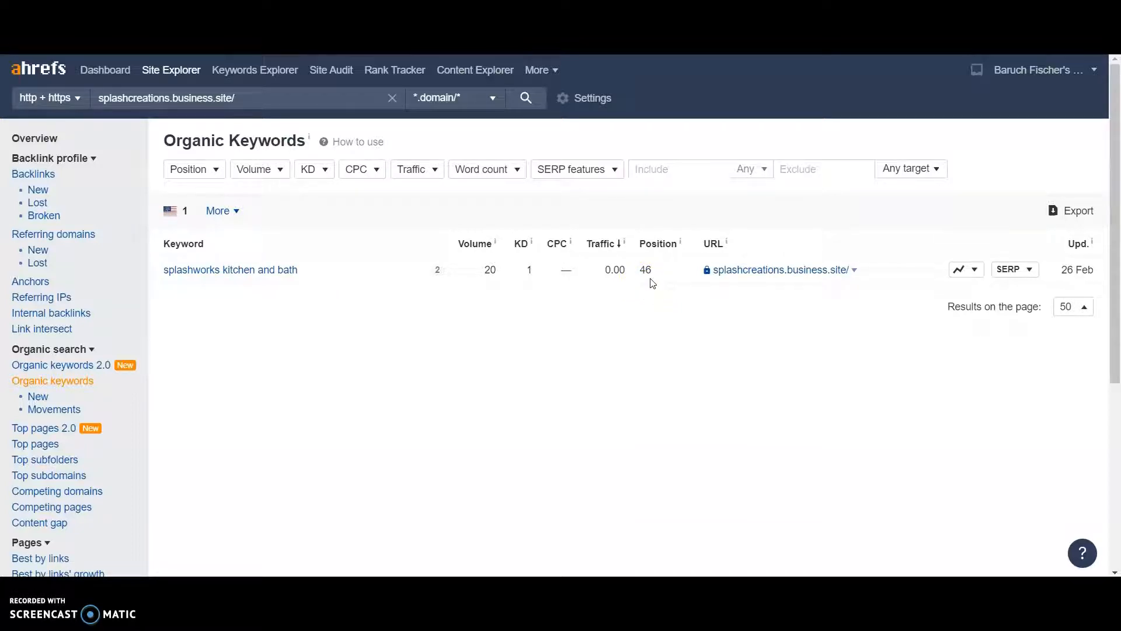
mouse_move(522, 258)
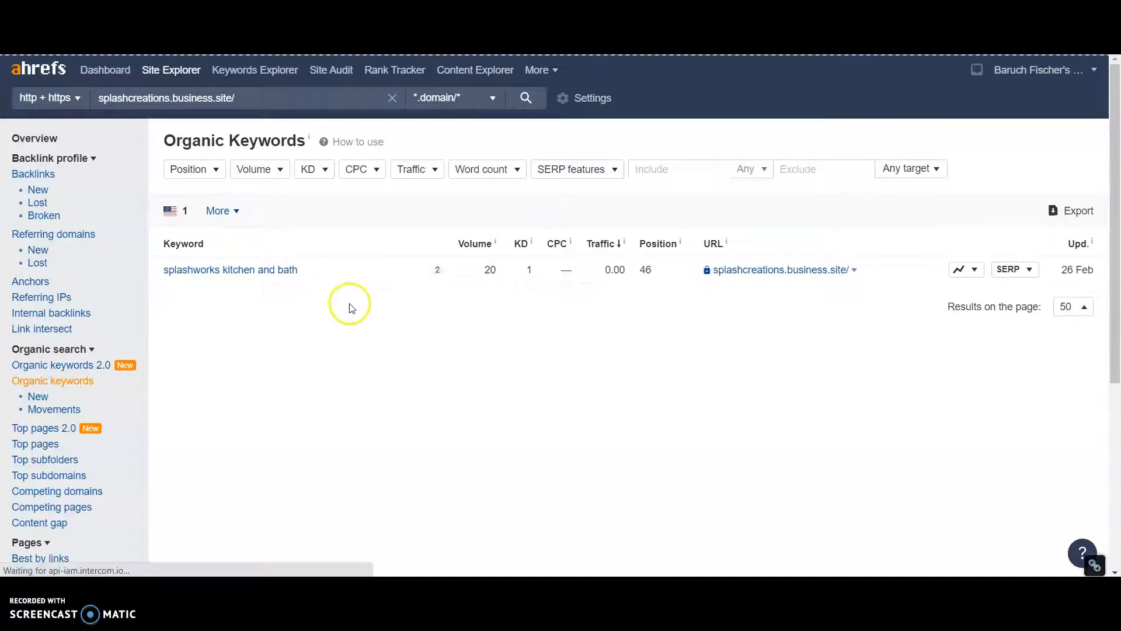
Show the Site Explorer overview for splashcreations.business.site with DR 92, UR 13 and one organic keyword
left_click(34, 138)
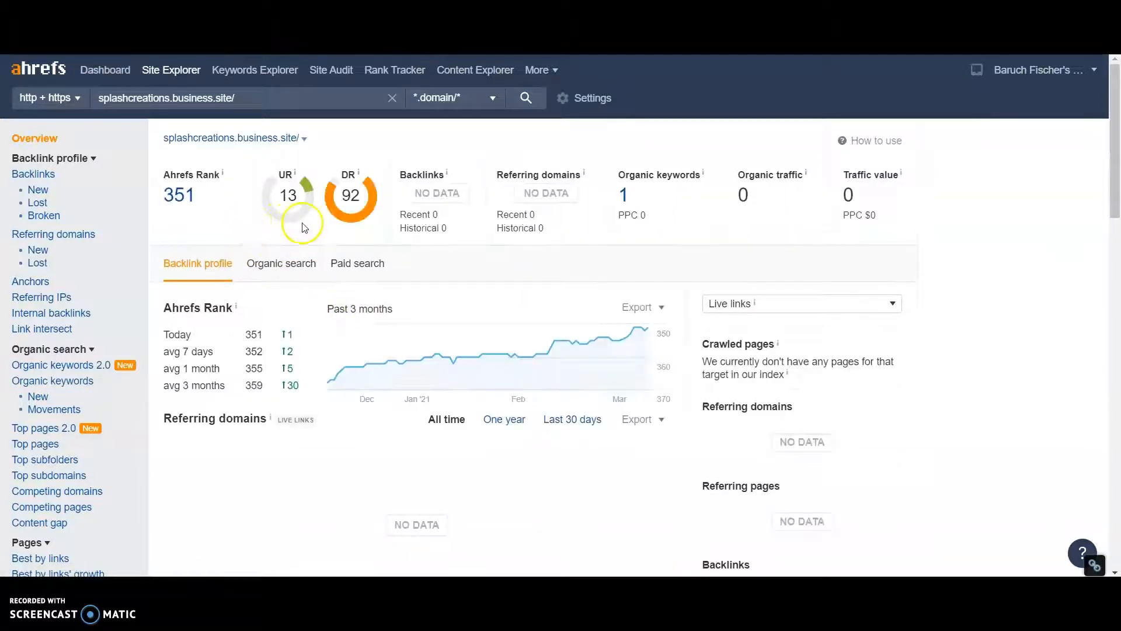
mouse_move(290, 207)
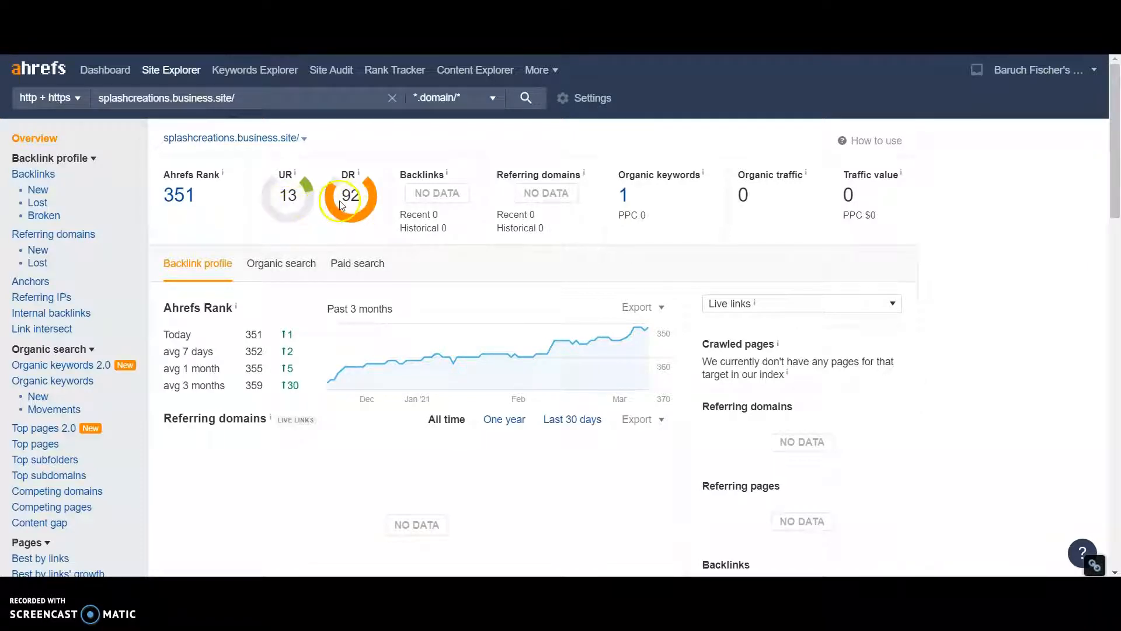
mouse_move(601, 236)
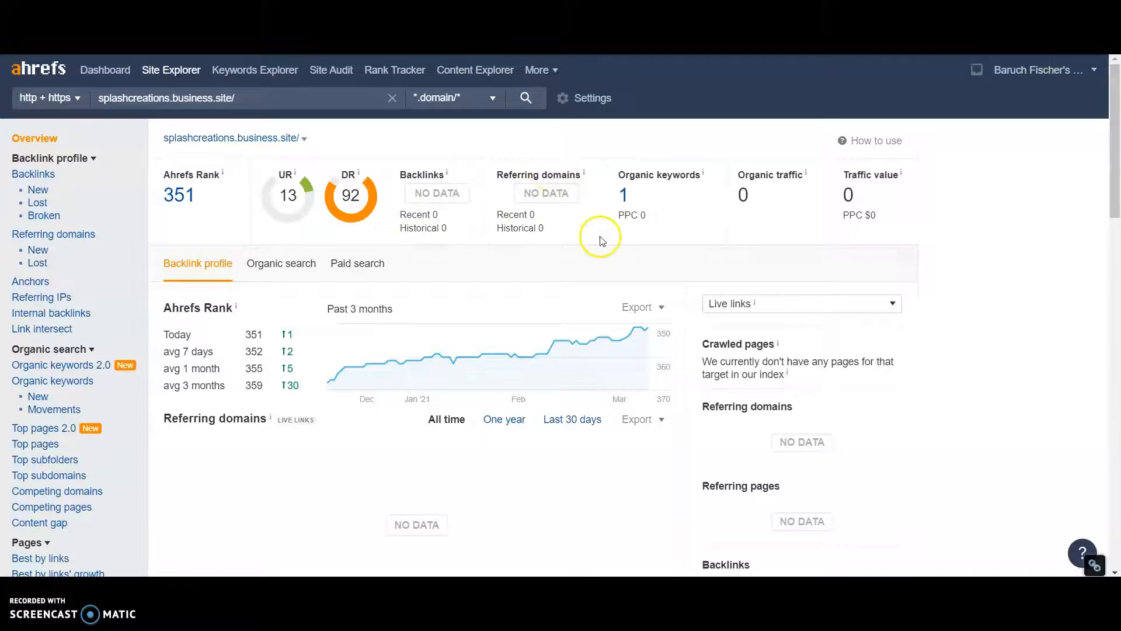
mouse_move(590, 98)
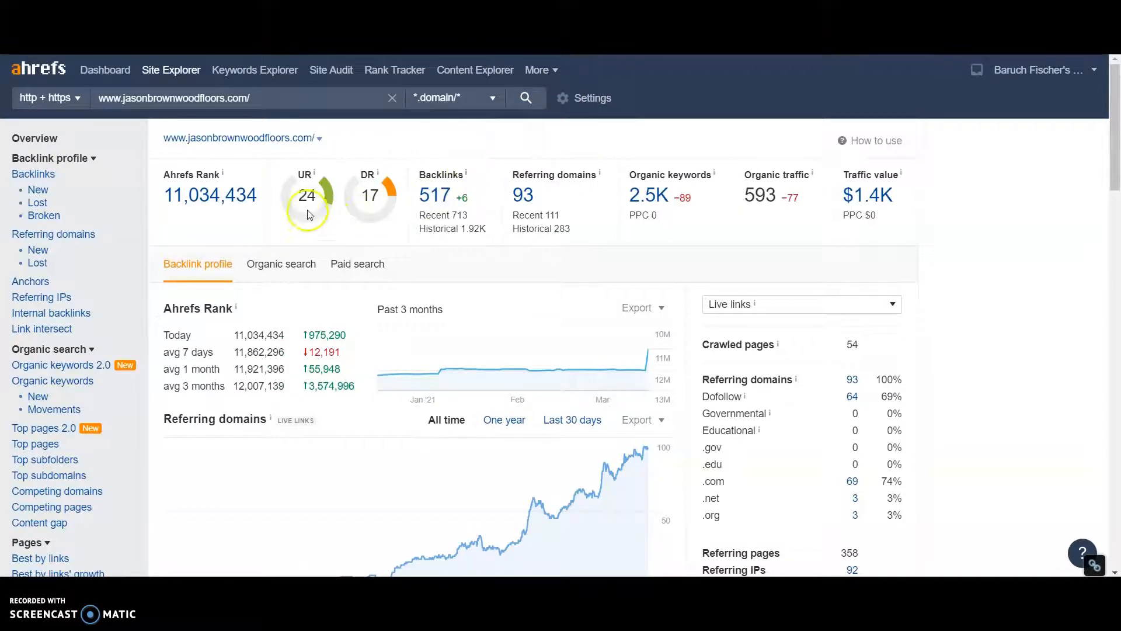
mouse_move(369, 214)
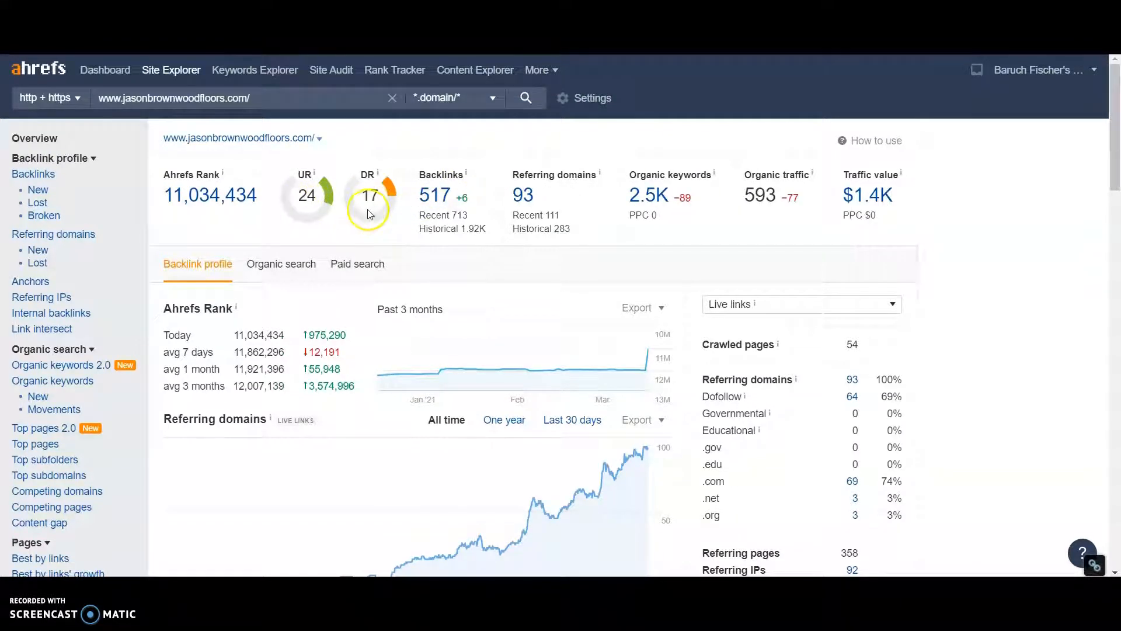
mouse_move(370, 218)
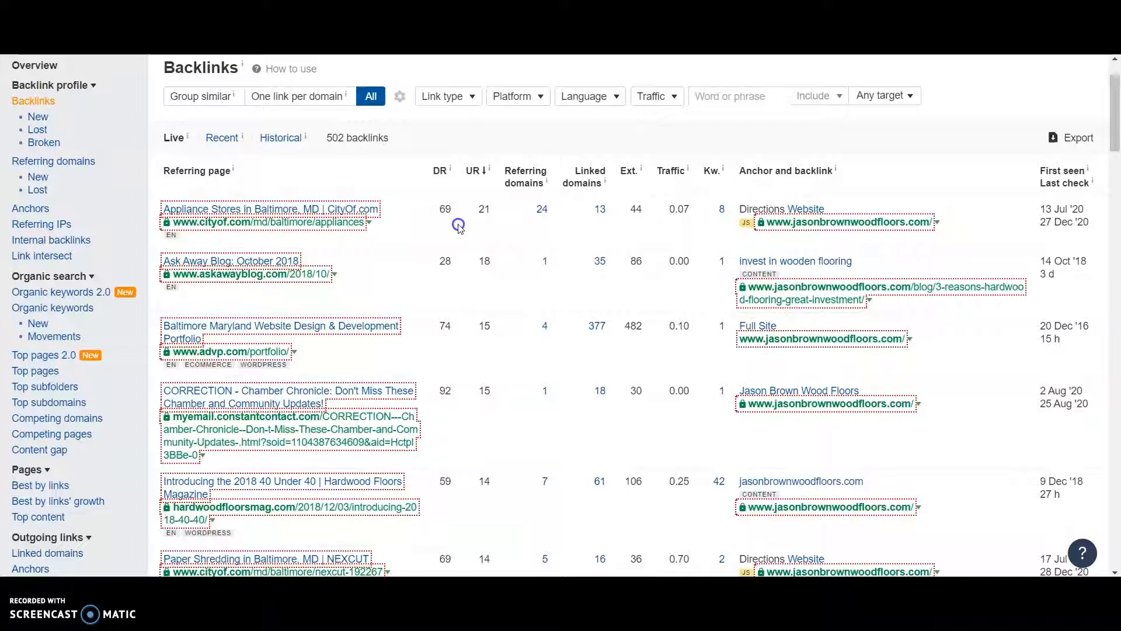
mouse_move(458, 223)
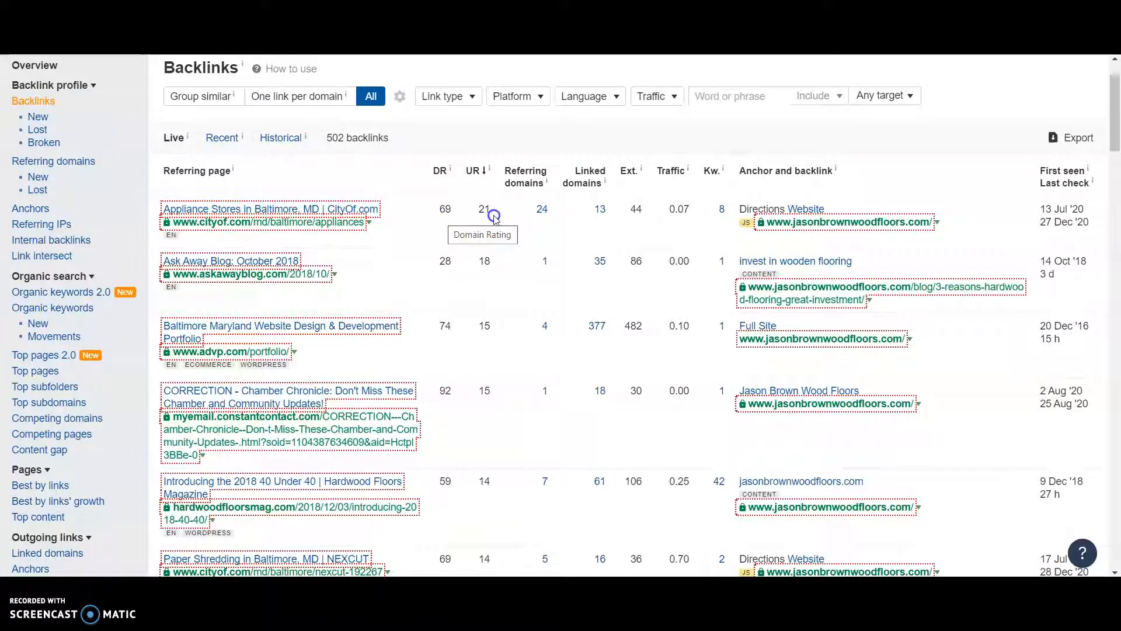
Look through jasonbrownwoodfloors.com's referring pages, including Yellow Pages, BBB, CityOf and ow.ly links
scroll("down", 3)
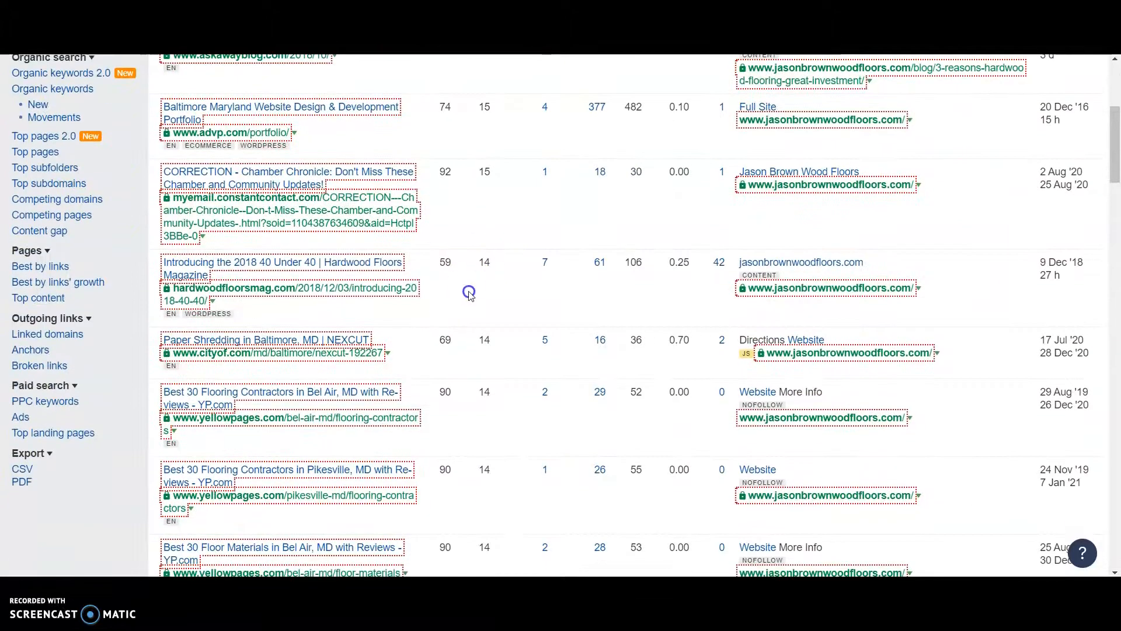
scroll("down", 3)
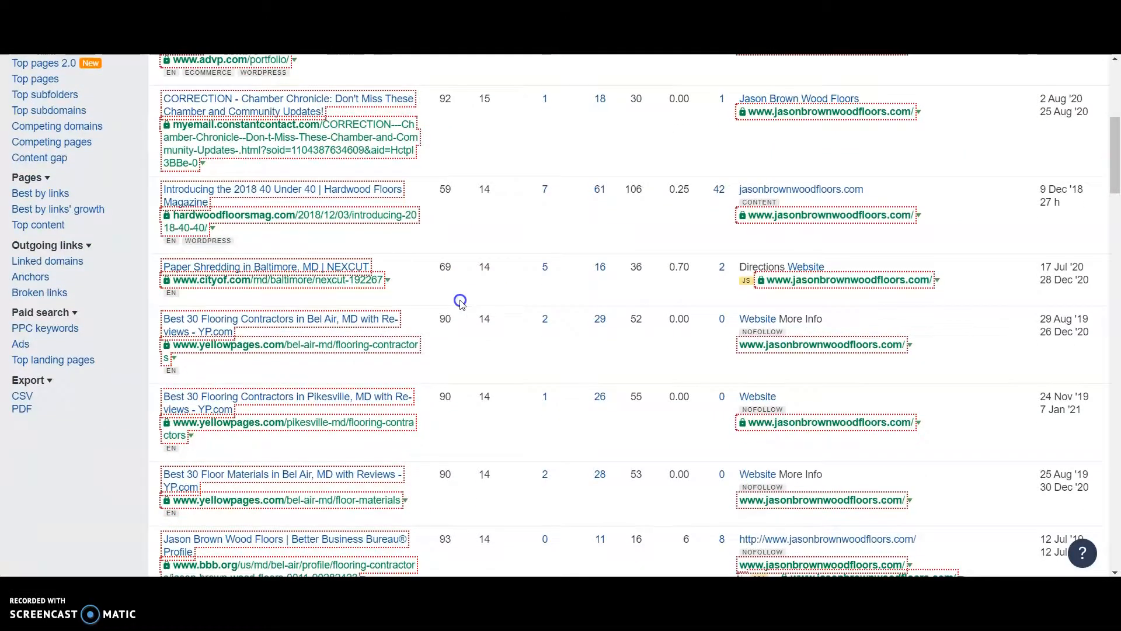
scroll("down", 3)
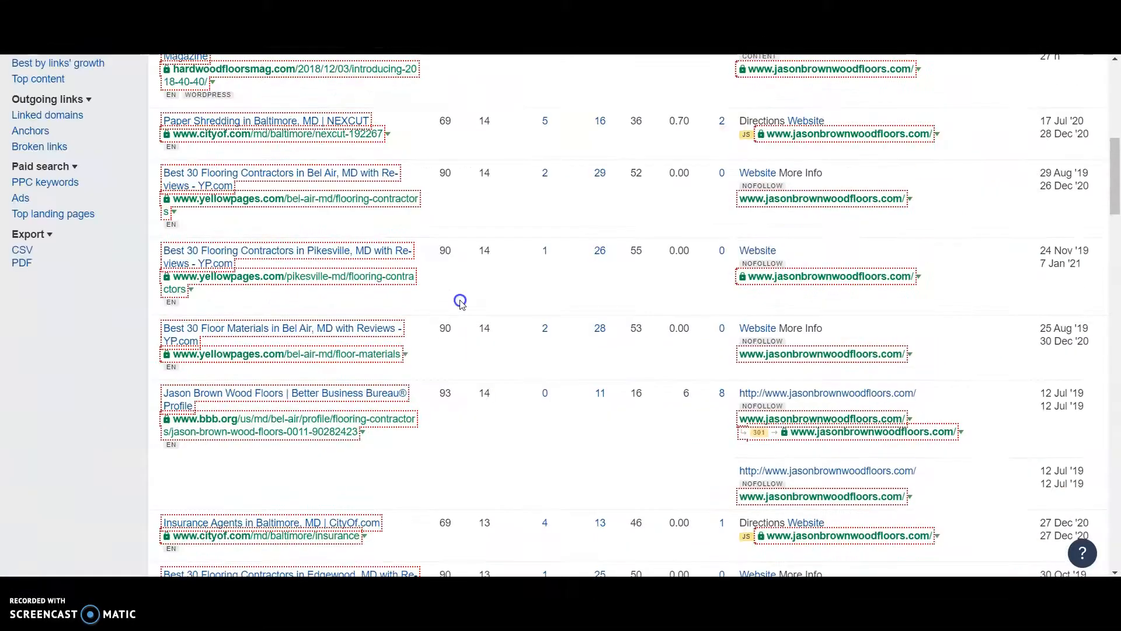
scroll("down", 3)
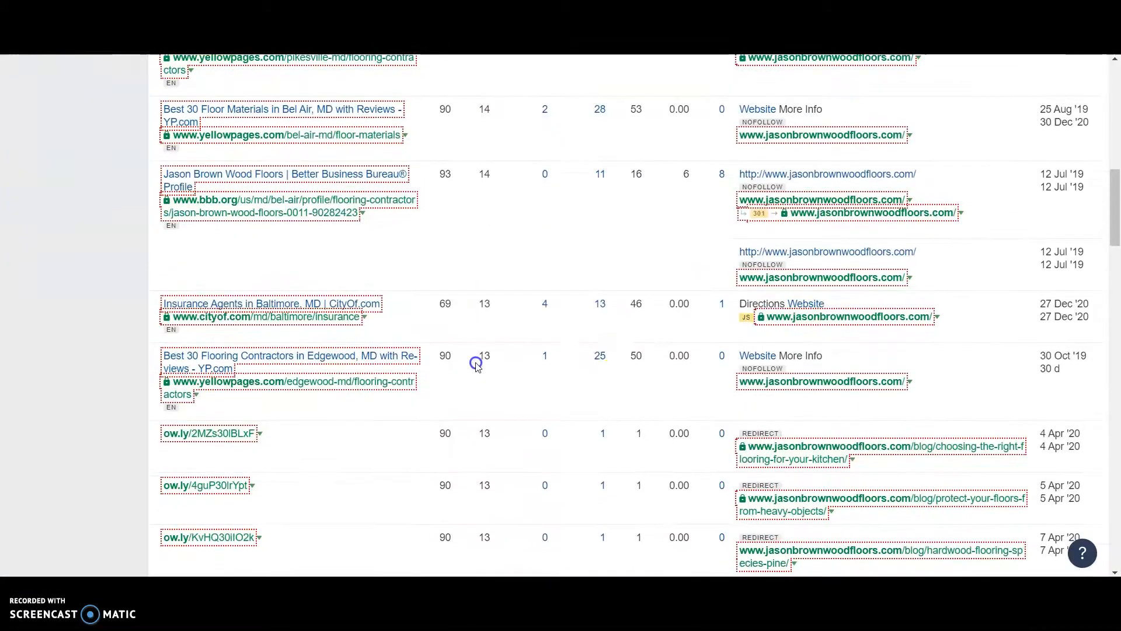
mouse_move(459, 213)
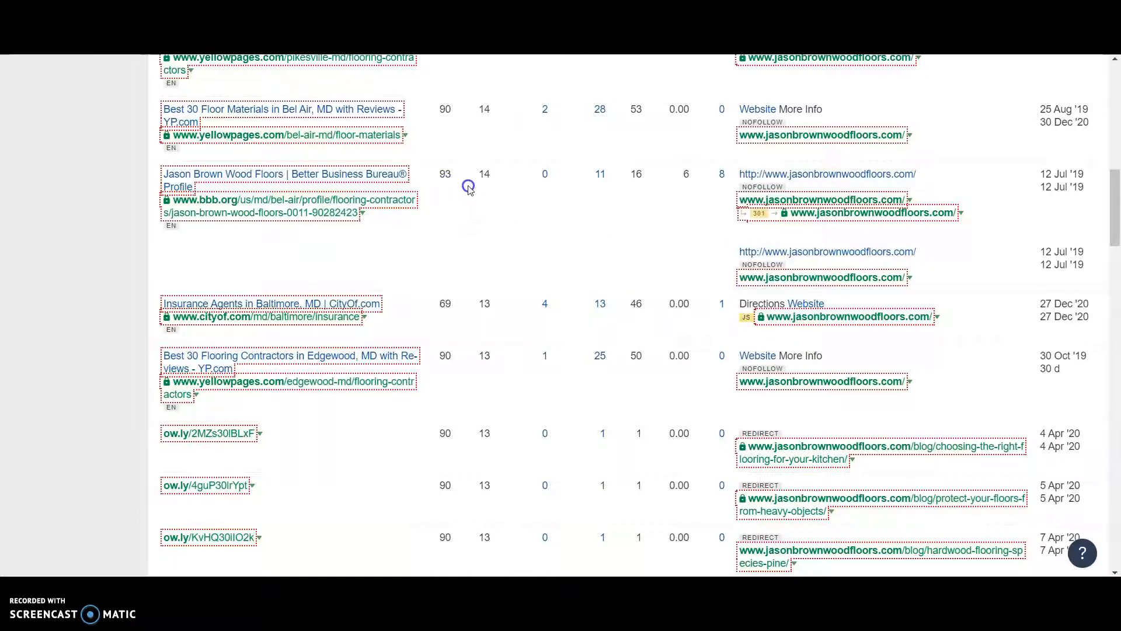
mouse_move(466, 178)
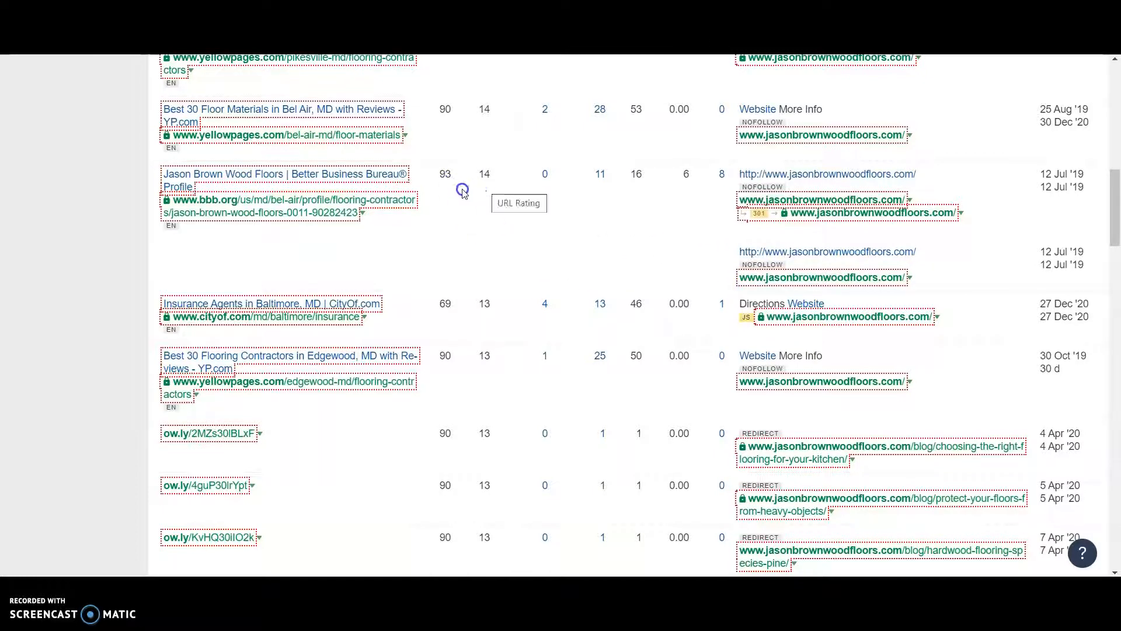
mouse_move(469, 193)
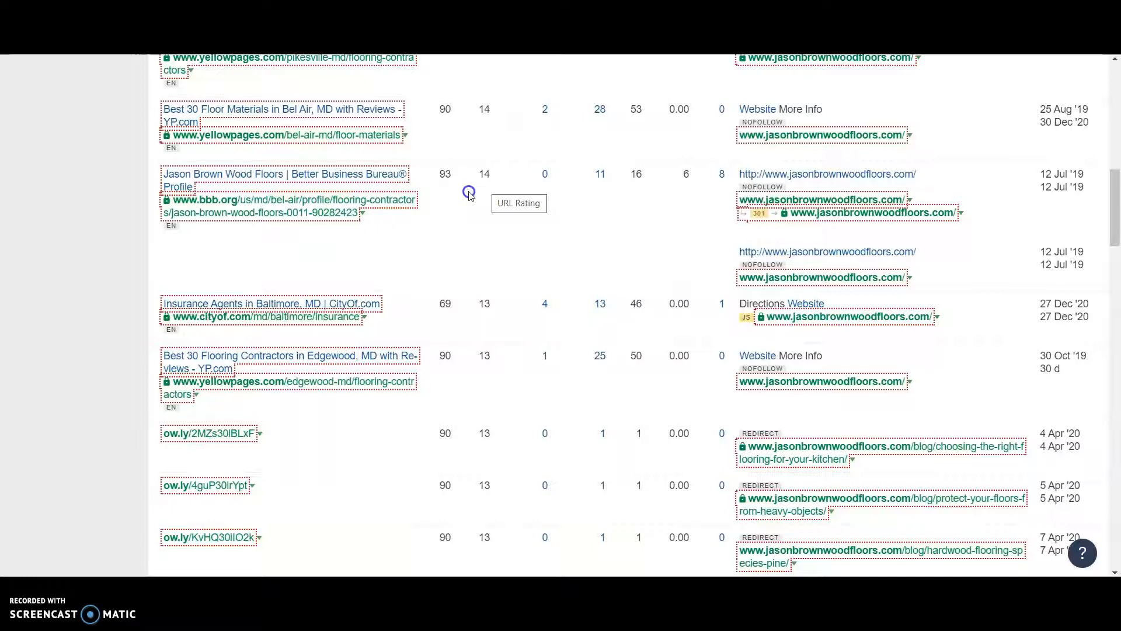
mouse_move(455, 198)
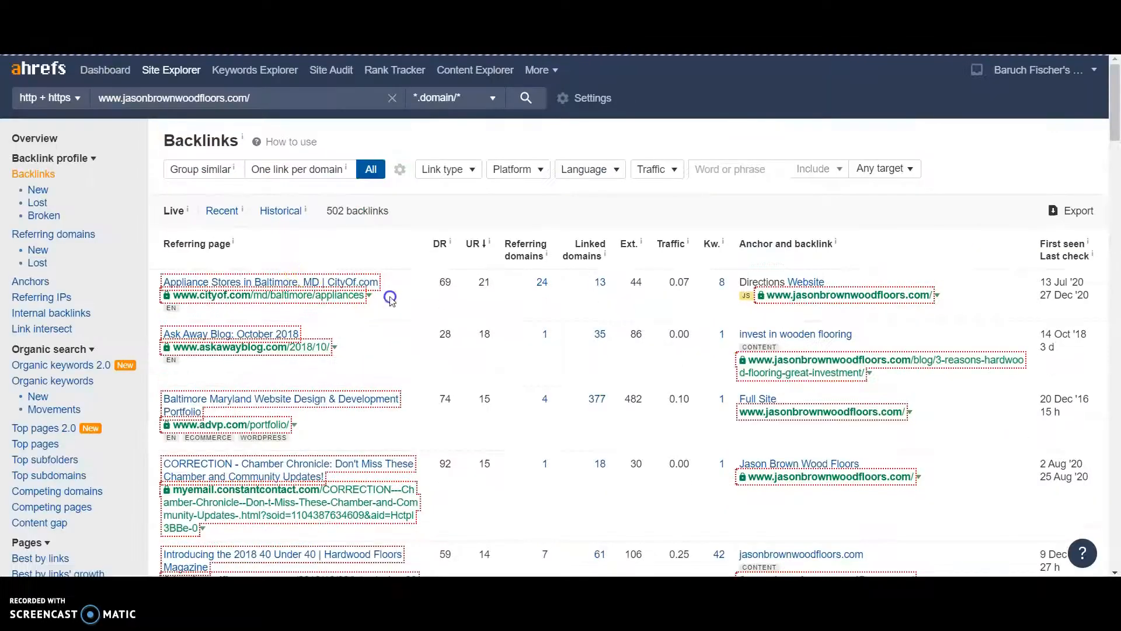
Bring up jasonbrownwoodfloors.com's organic keywords report listing its 2,215 US keywords
left_click(34, 138)
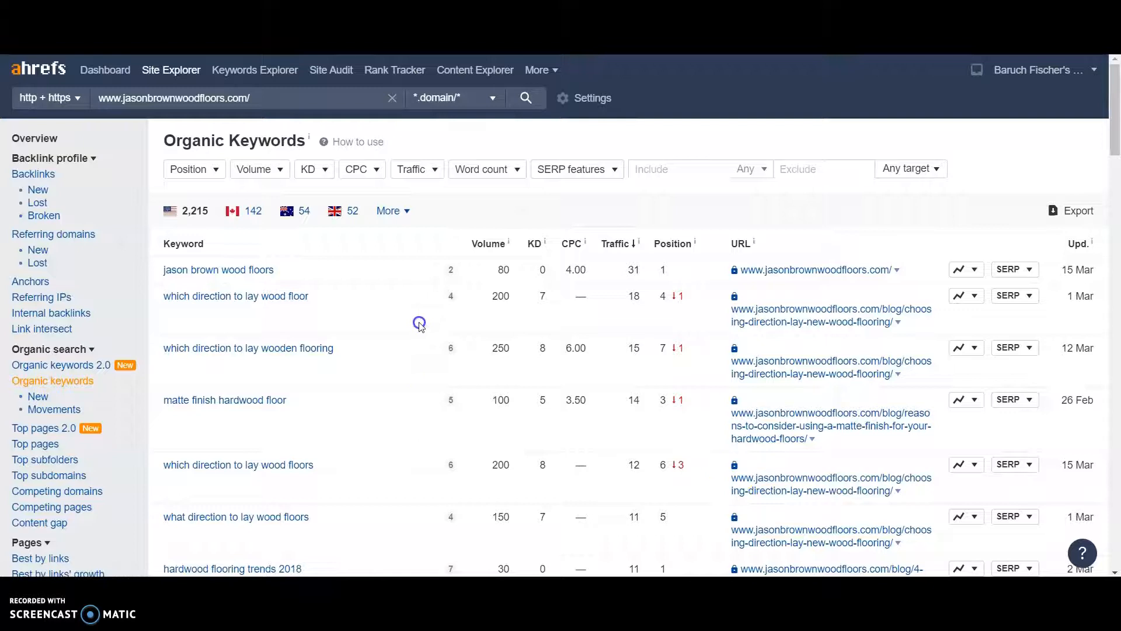
scroll("down", 3)
type("baltimore")
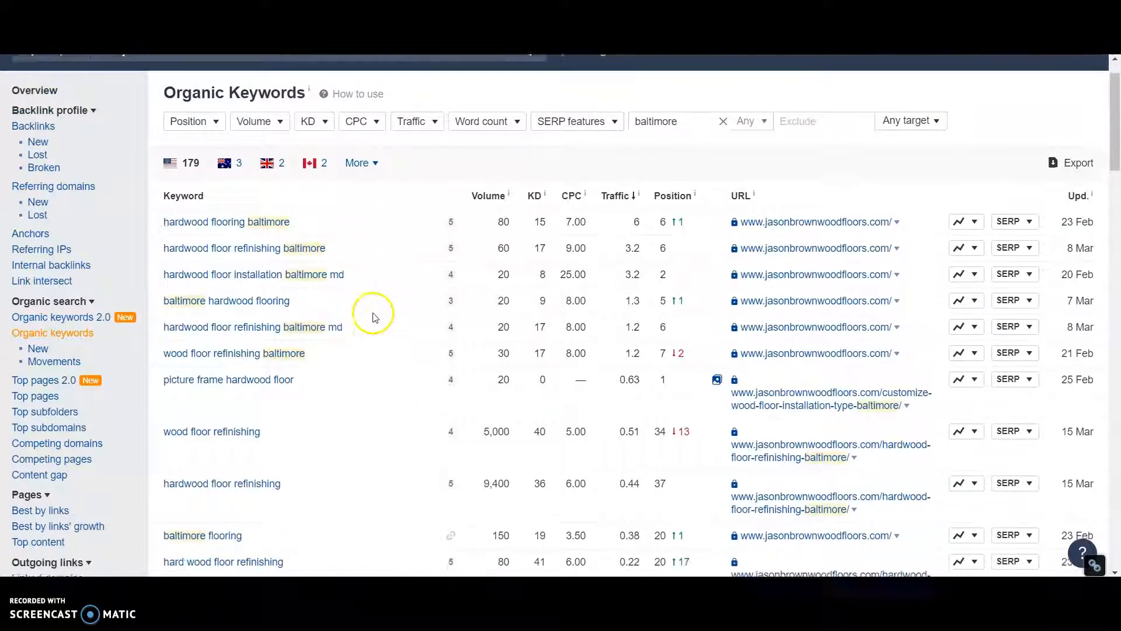
Review more baltimore-filtered keywords, including "flooring contractor baltimore md" at position 20
scroll("down", 3)
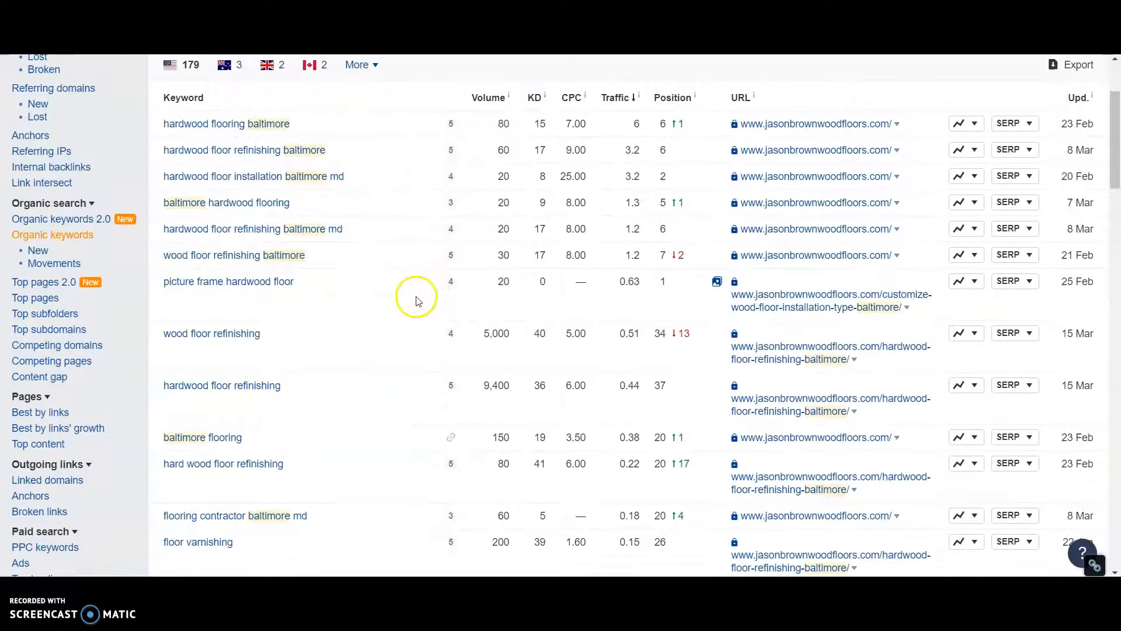
mouse_move(670, 246)
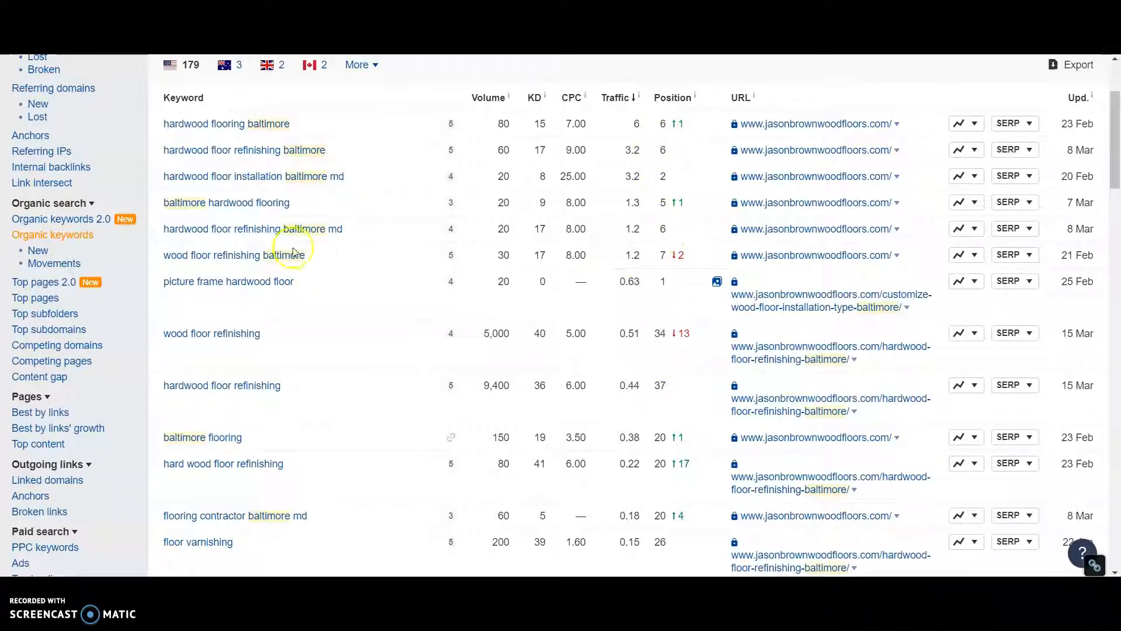
mouse_move(484, 134)
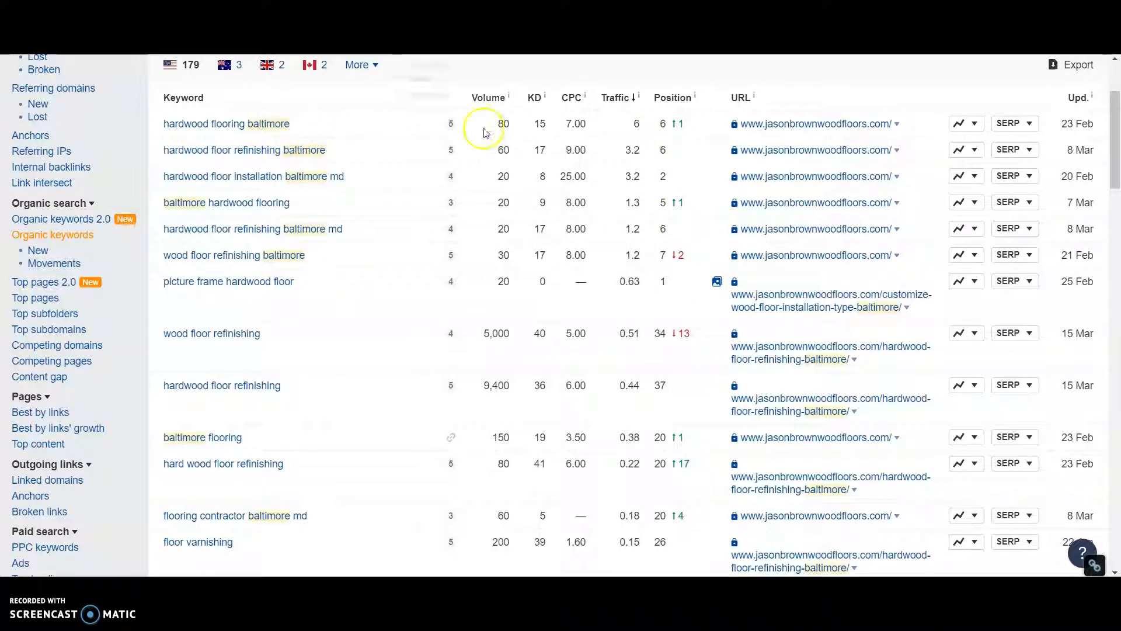
mouse_move(647, 140)
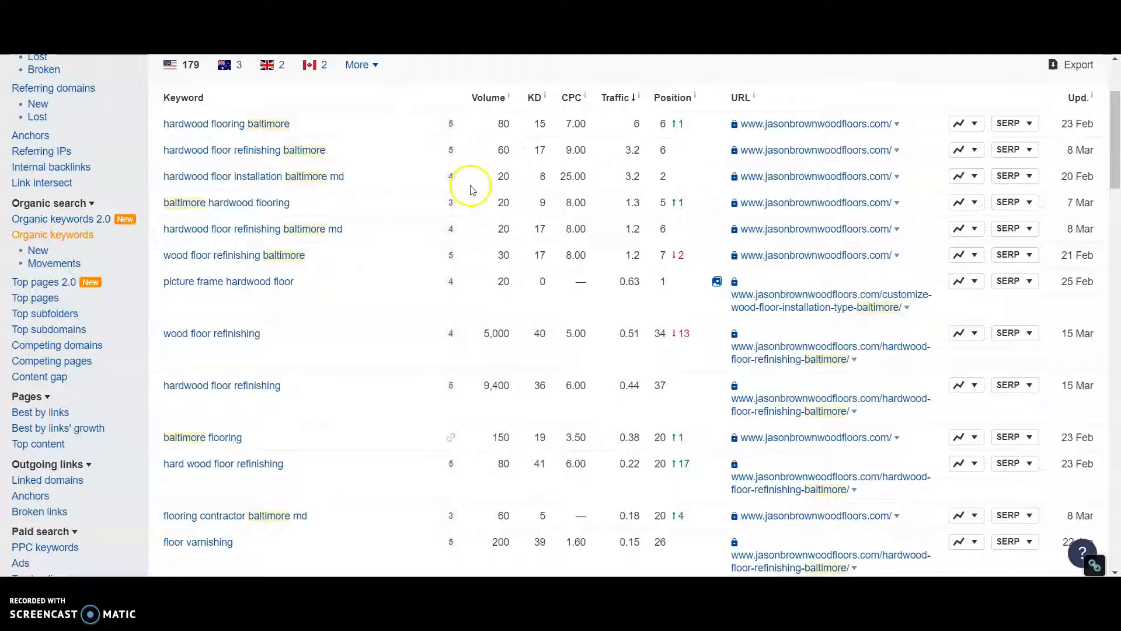
mouse_move(411, 208)
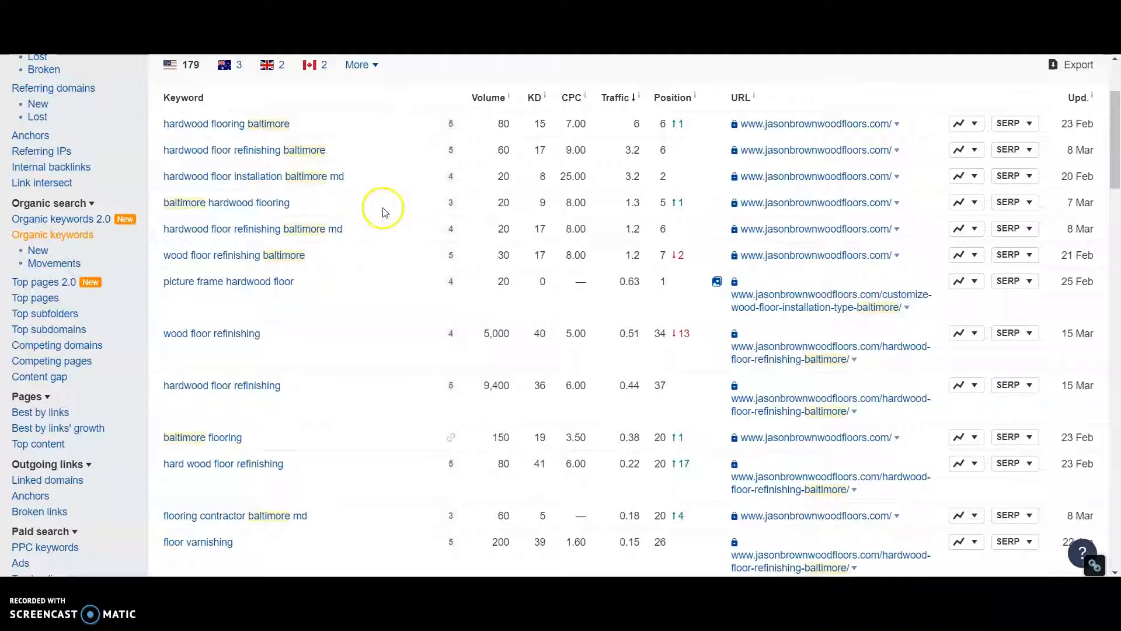
mouse_move(389, 211)
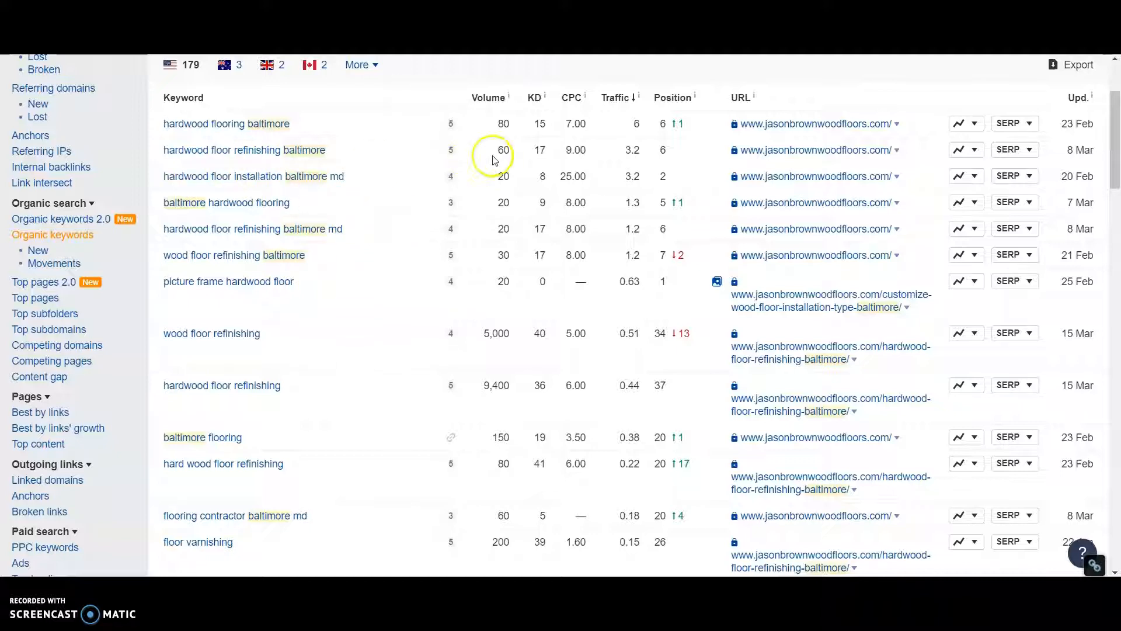
mouse_move(389, 201)
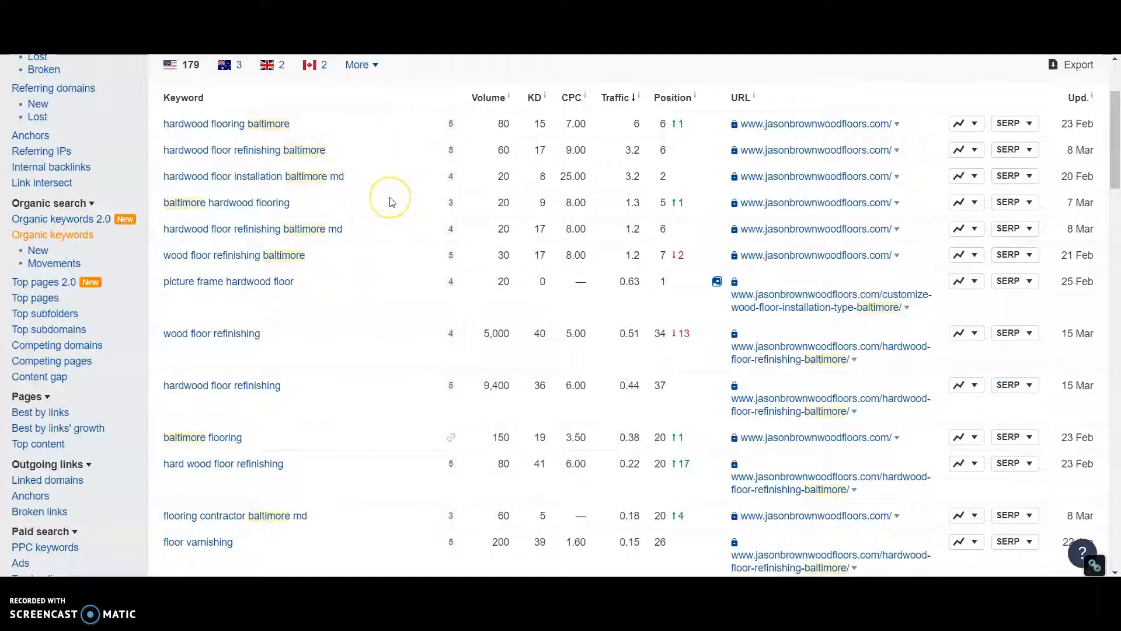
mouse_move(397, 205)
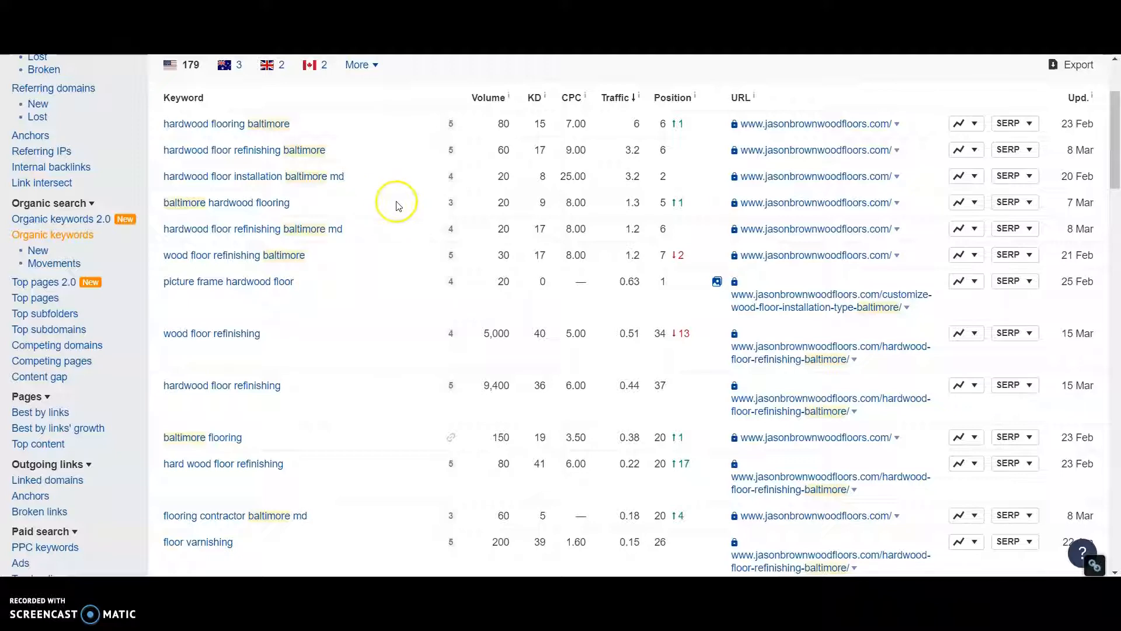
mouse_move(538, 296)
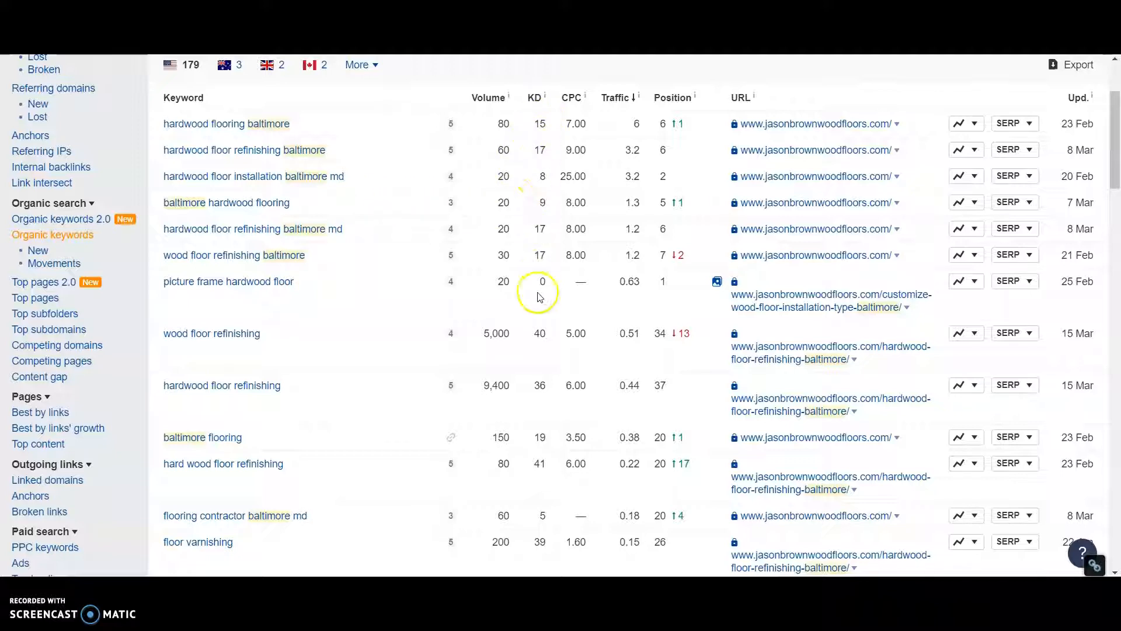
mouse_move(514, 271)
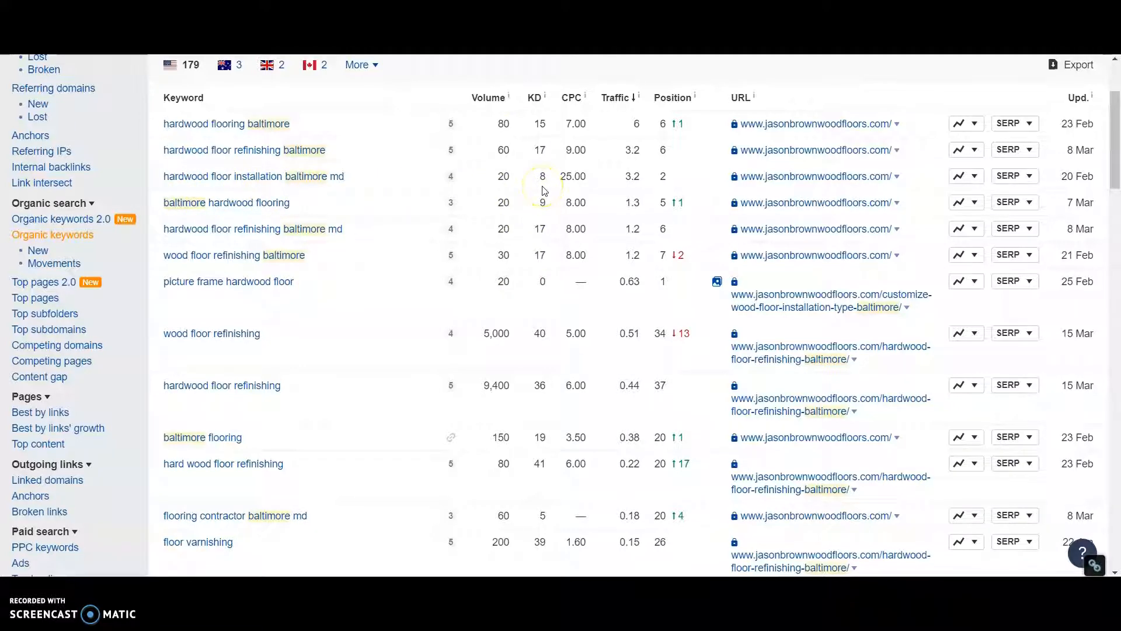
mouse_move(552, 277)
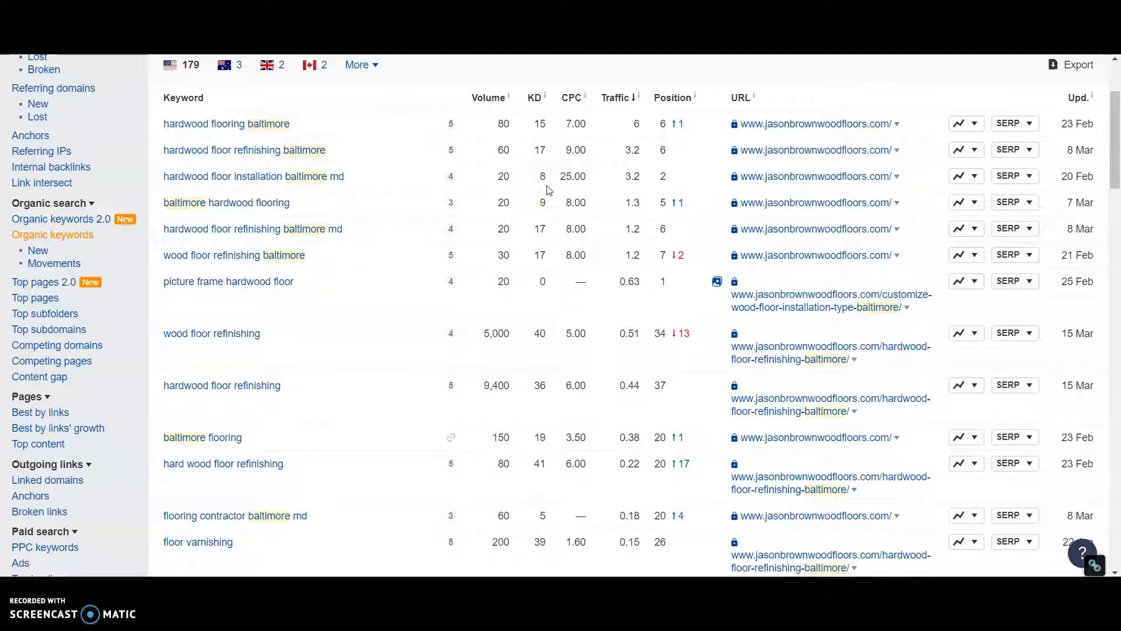
mouse_move(547, 211)
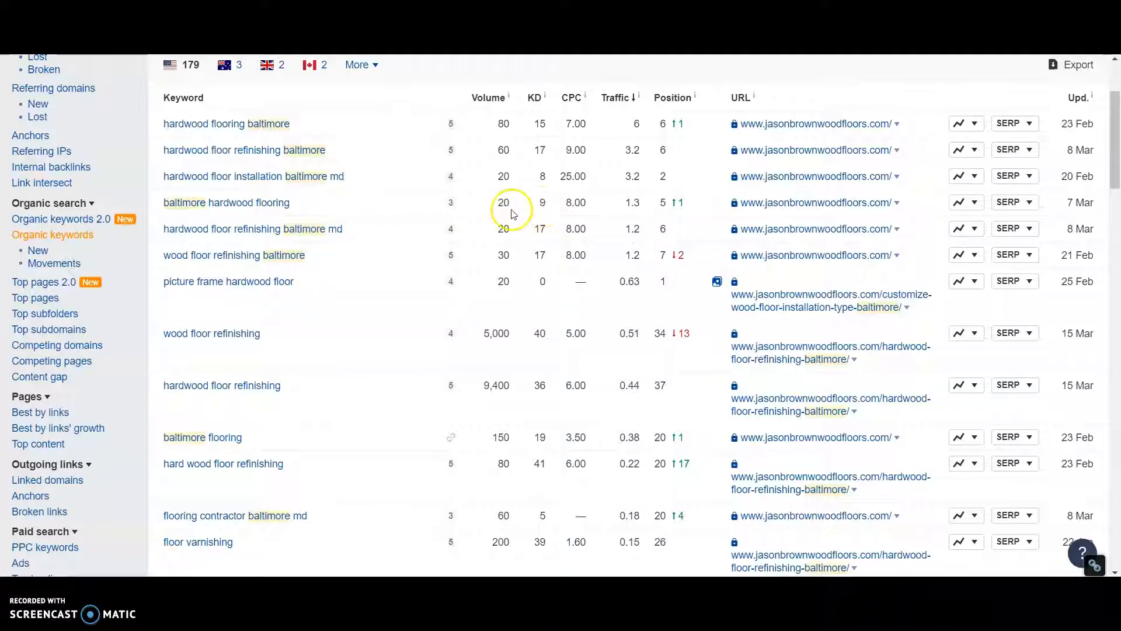
mouse_move(572, 191)
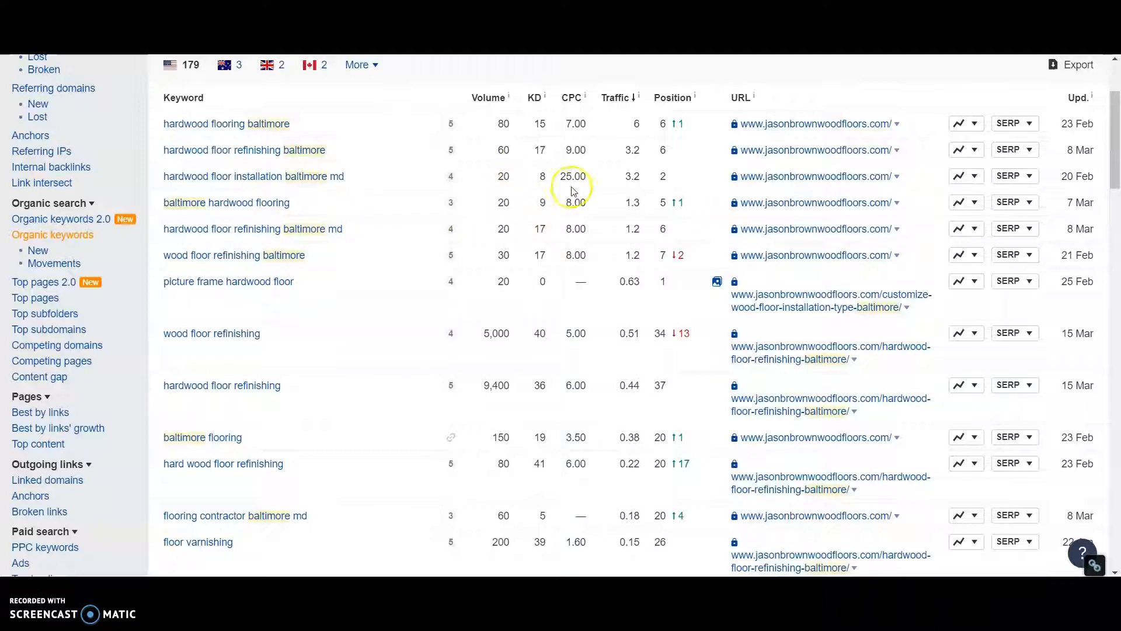
mouse_move(579, 193)
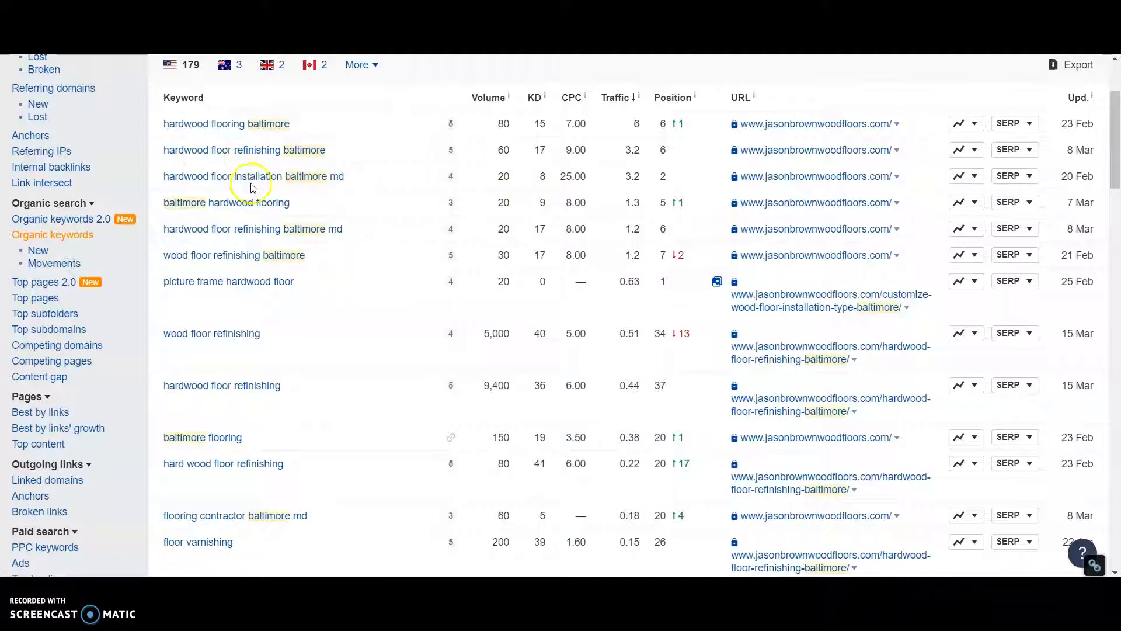
mouse_move(252, 175)
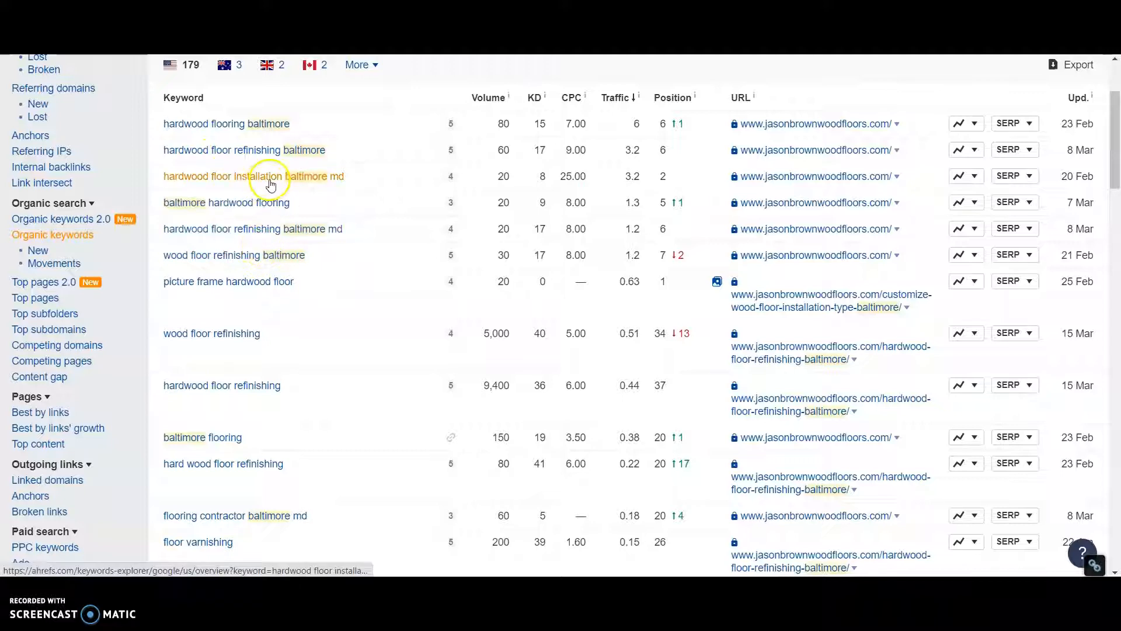
mouse_move(491, 186)
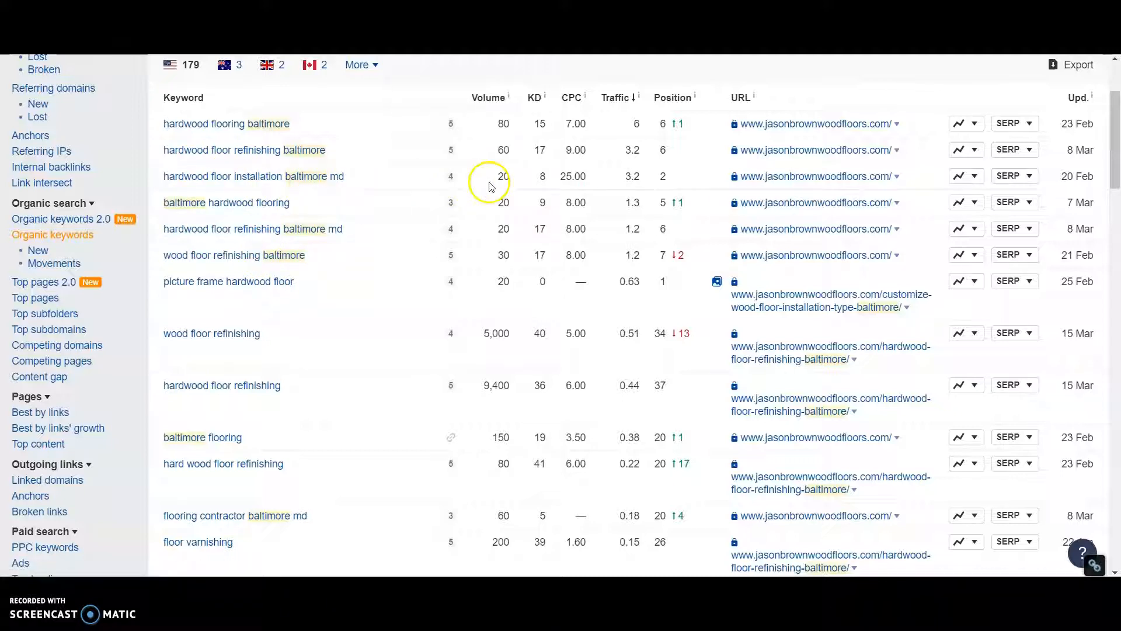
mouse_move(344, 239)
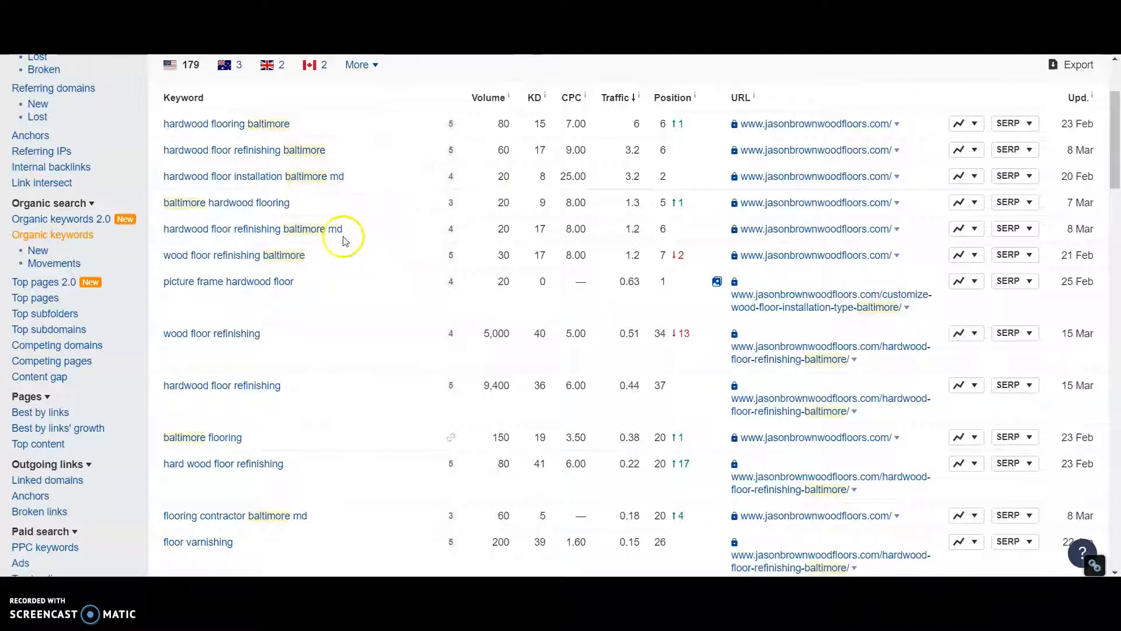
scroll("down", 3)
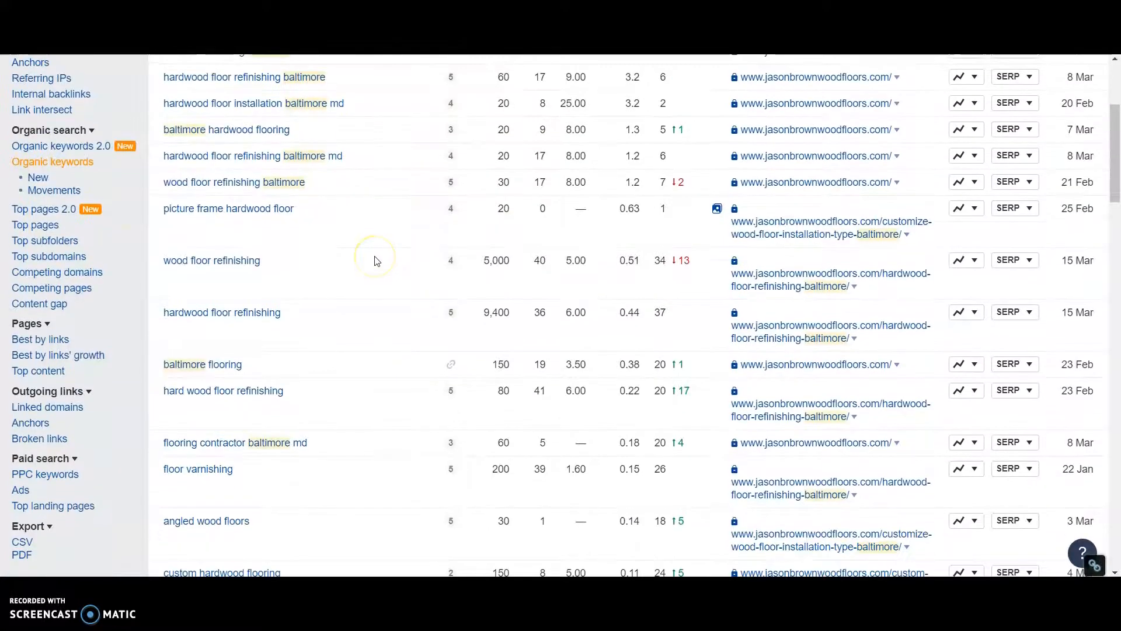
scroll("down", 3)
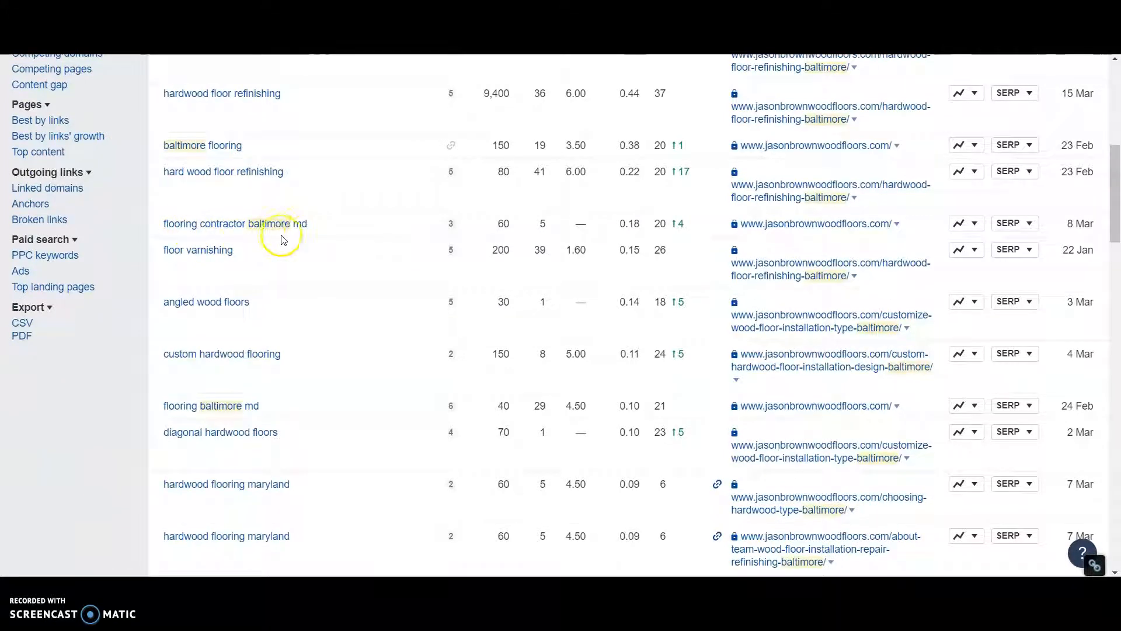
mouse_move(542, 230)
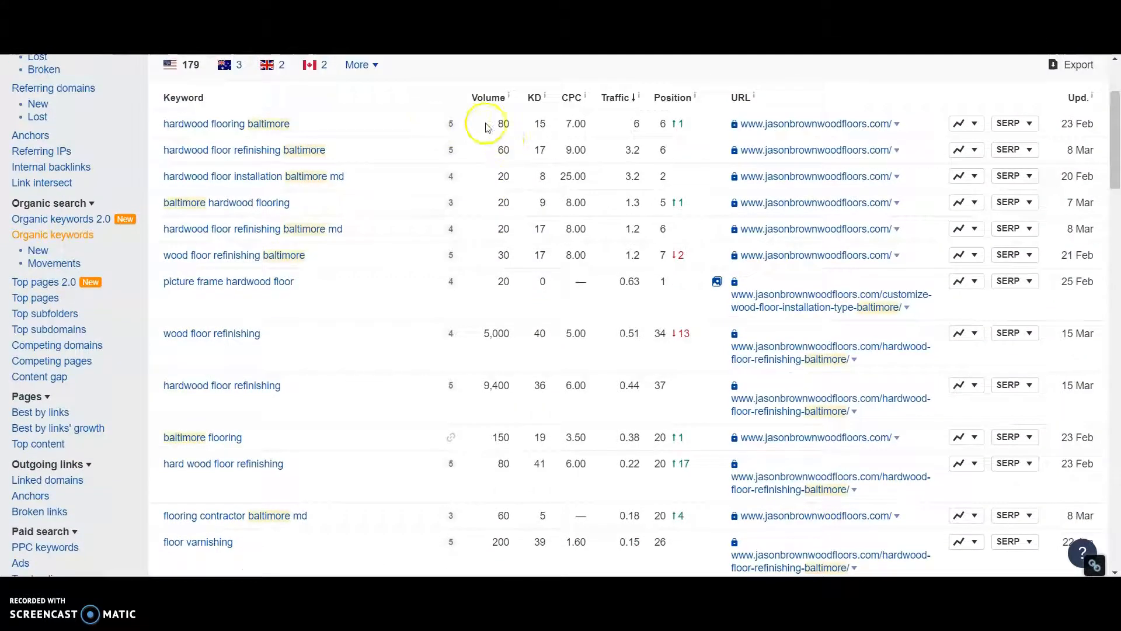
scroll("down", 3)
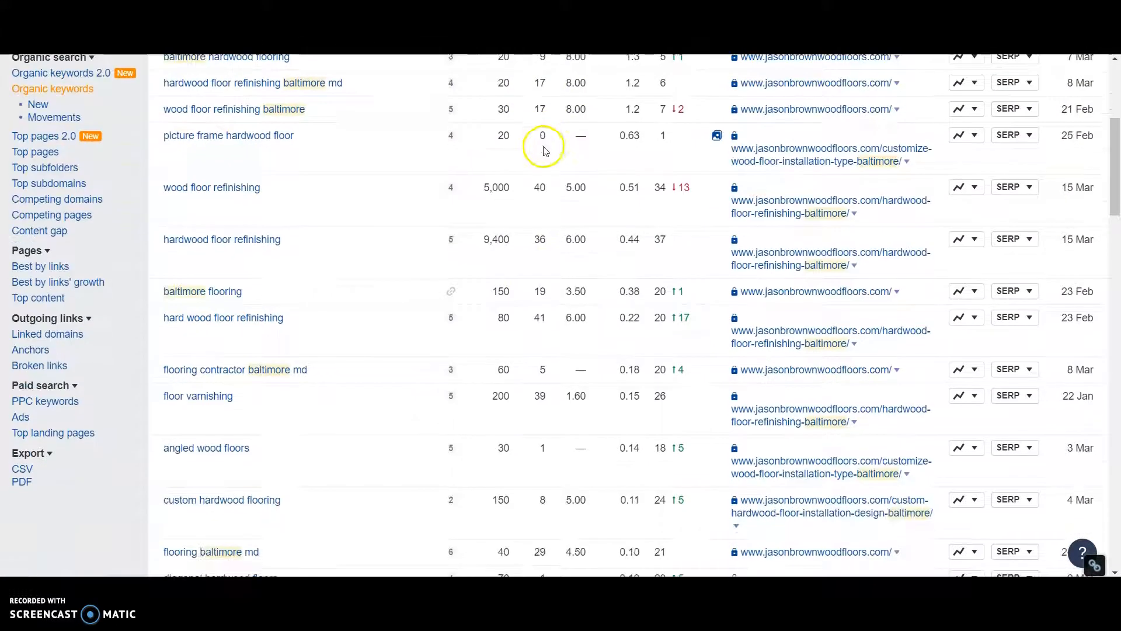
mouse_move(542, 372)
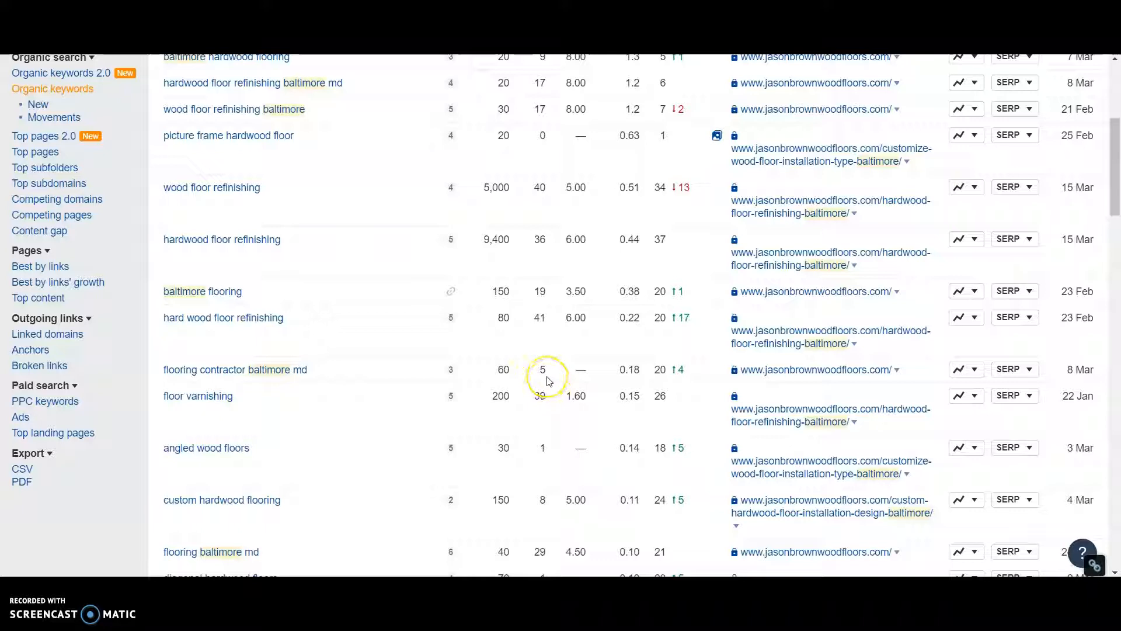
scroll("down", 3)
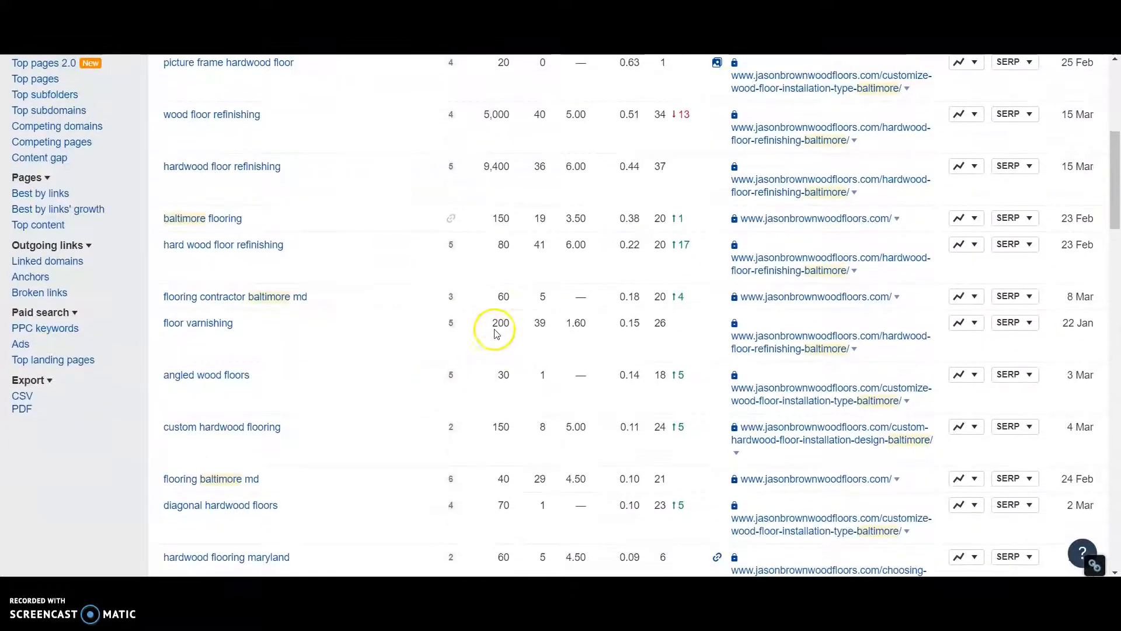
scroll("down", 3)
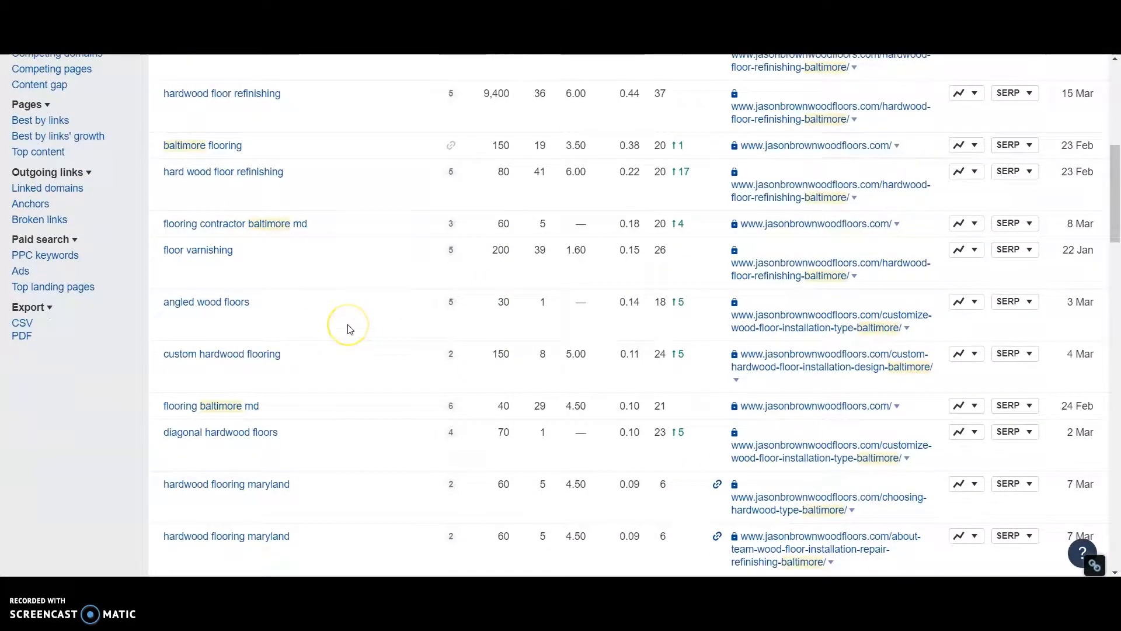
scroll("down", 3)
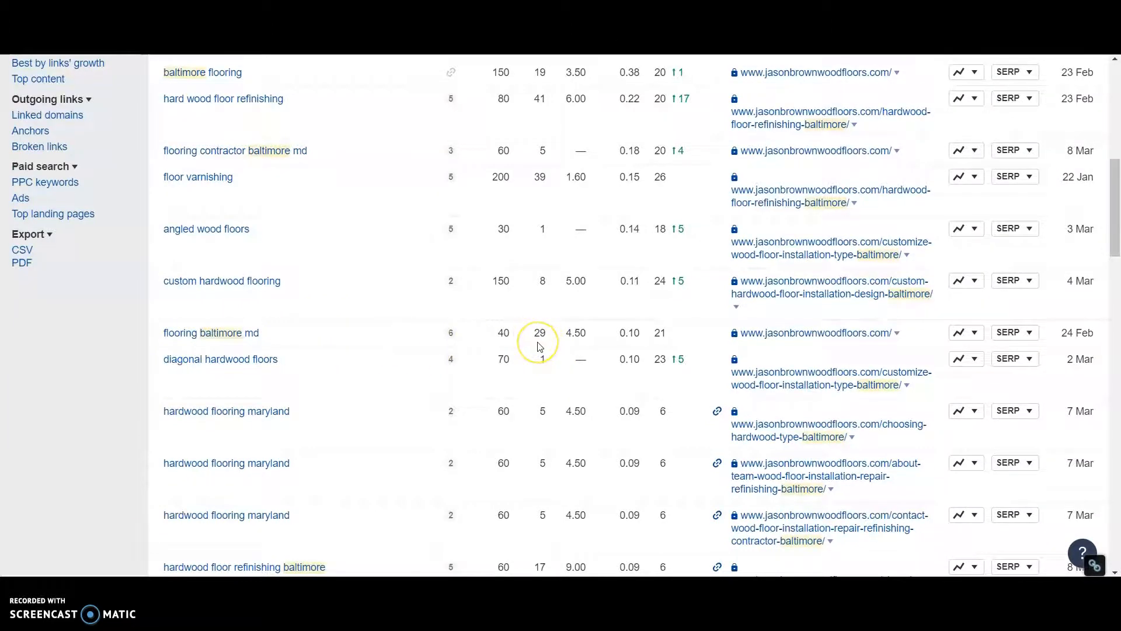
scroll("down", 3)
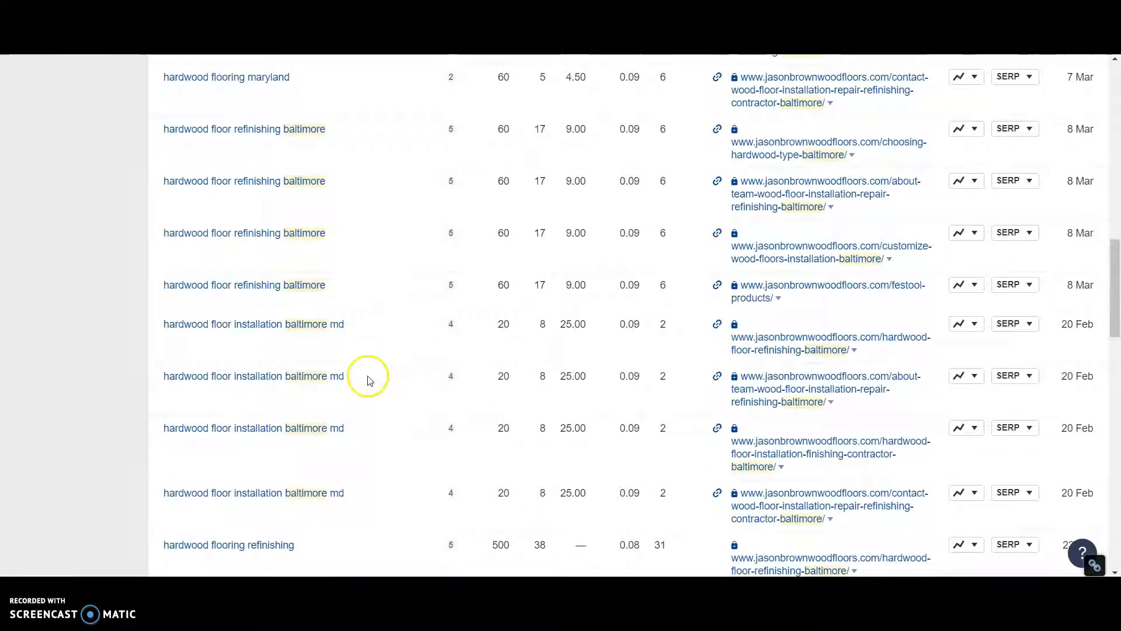
mouse_move(279, 391)
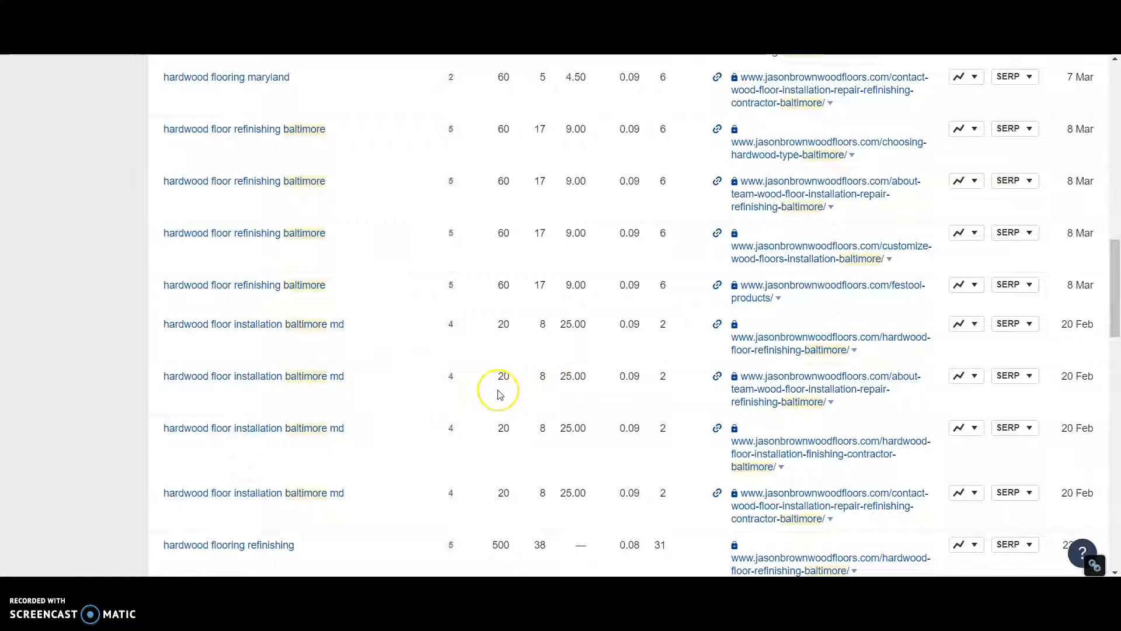
mouse_move(421, 388)
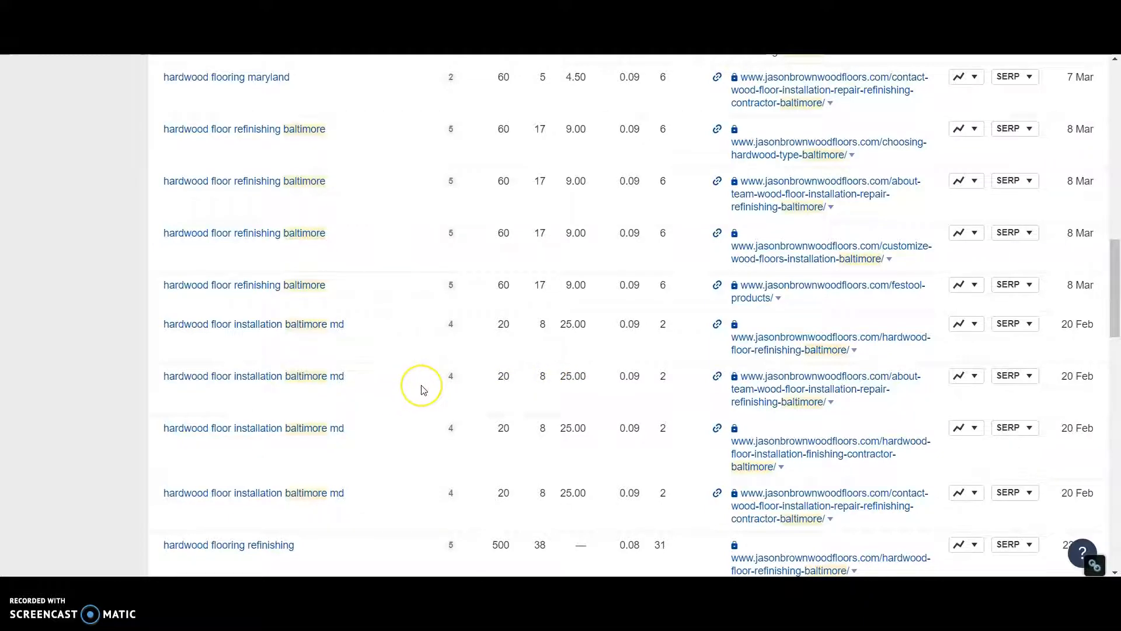
scroll("down", 3)
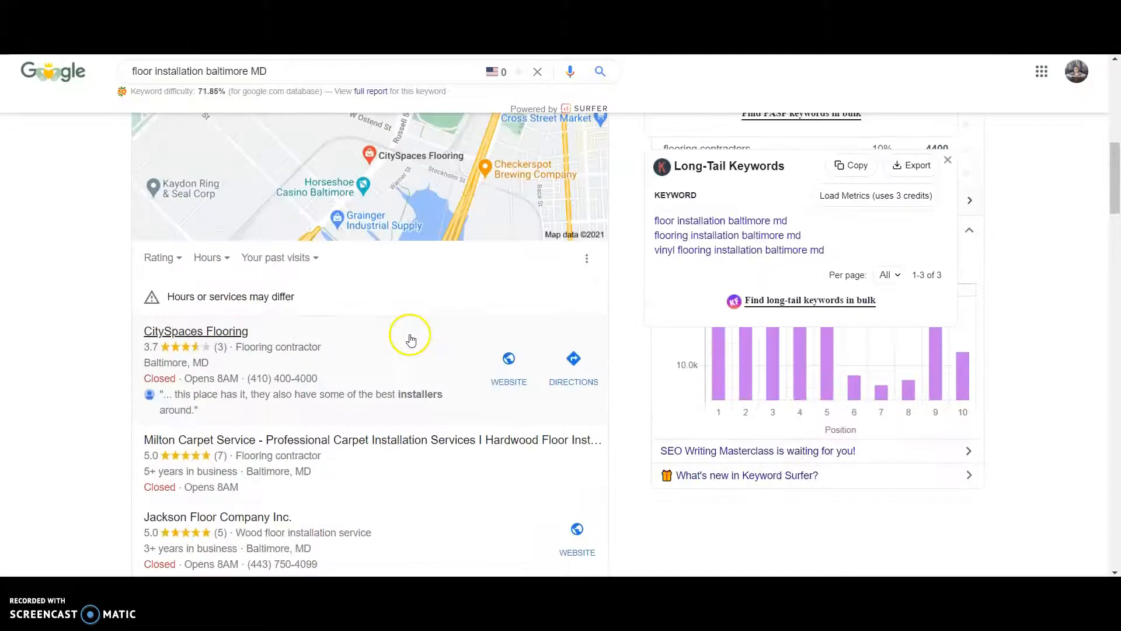
mouse_move(284, 364)
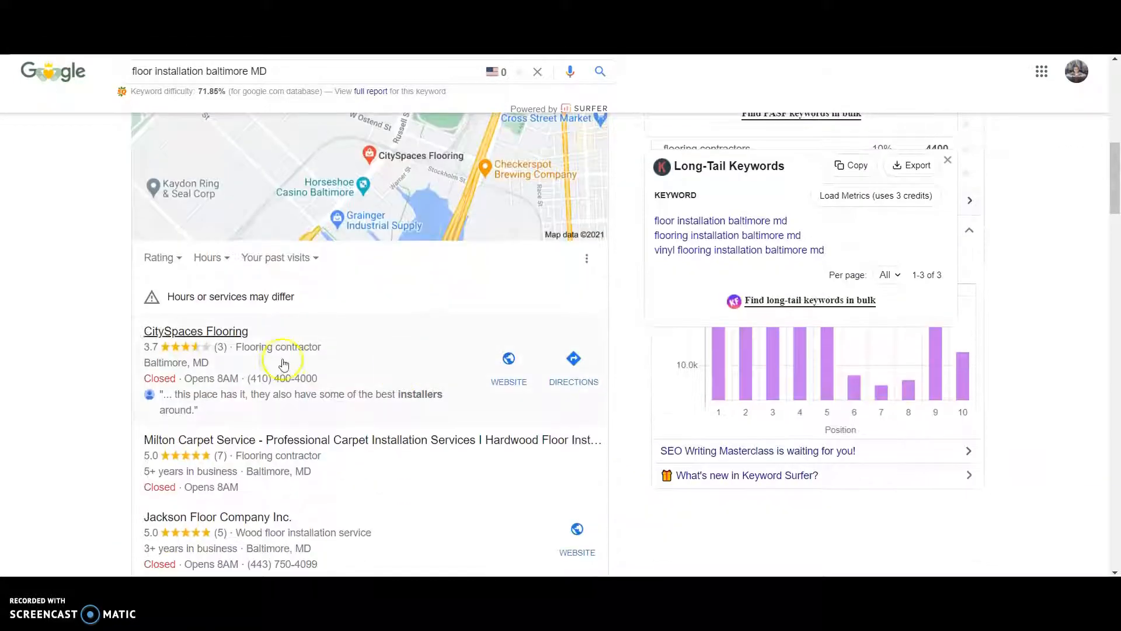
mouse_move(389, 379)
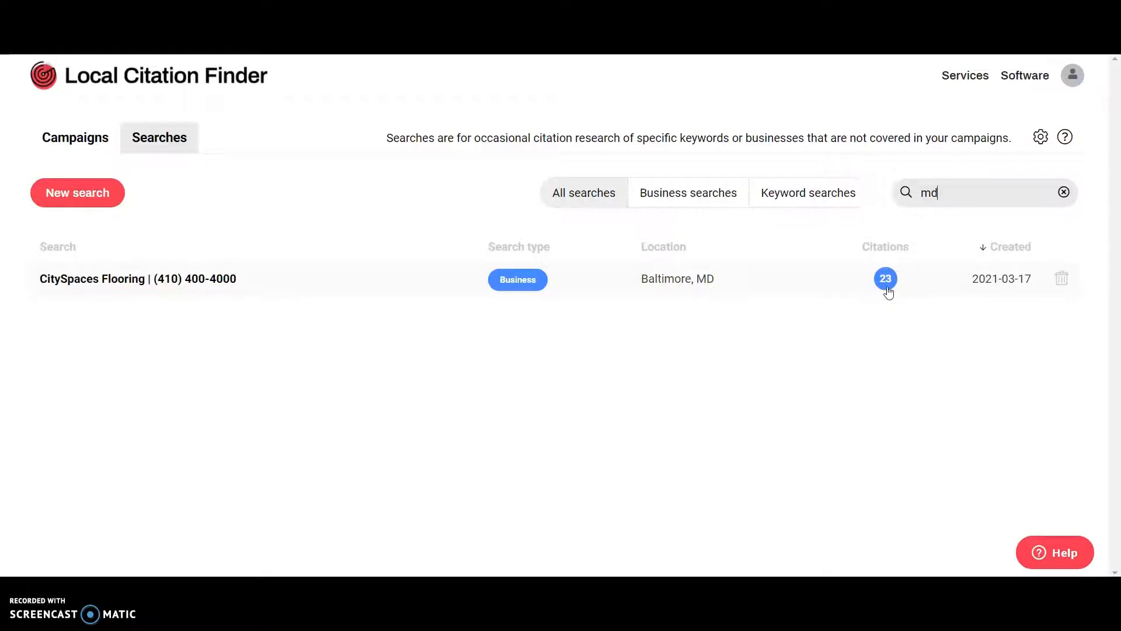
Open CitySpaces Flooring's 23 citation sources and review facebook.com, yelp.com, foursquare.com, bbb.org and others
left_click(885, 278)
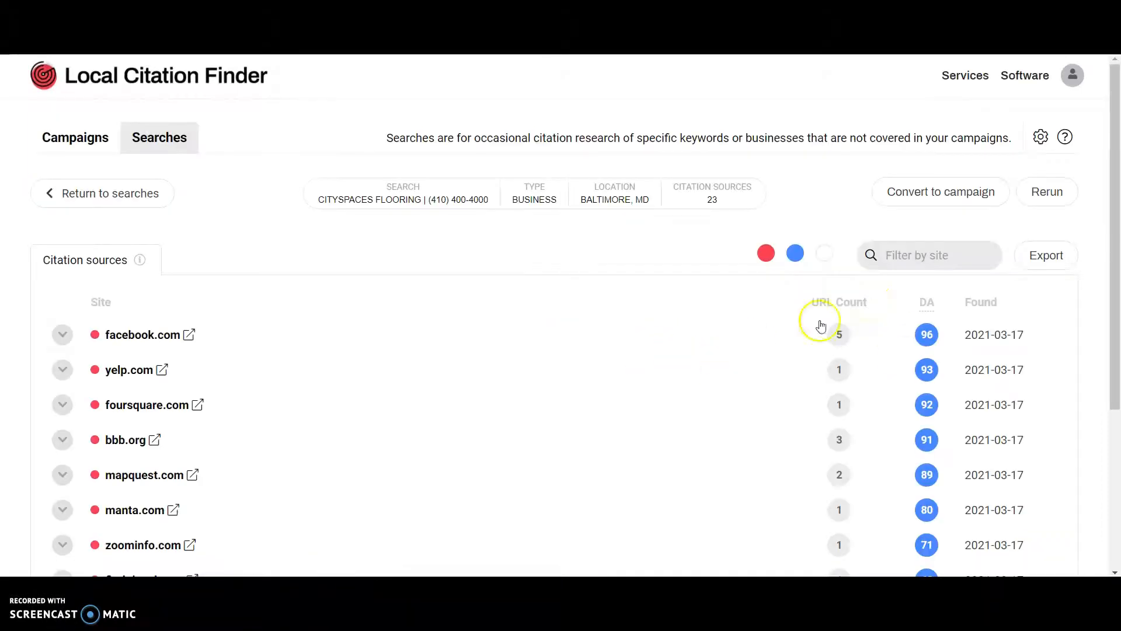
scroll("down", 3)
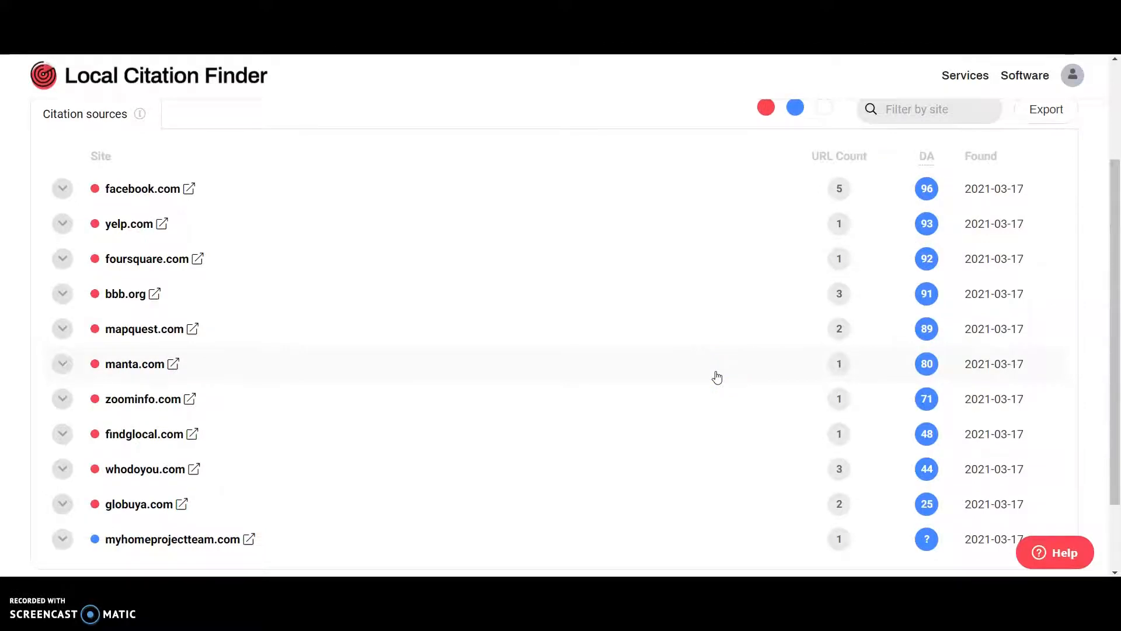
mouse_move(529, 356)
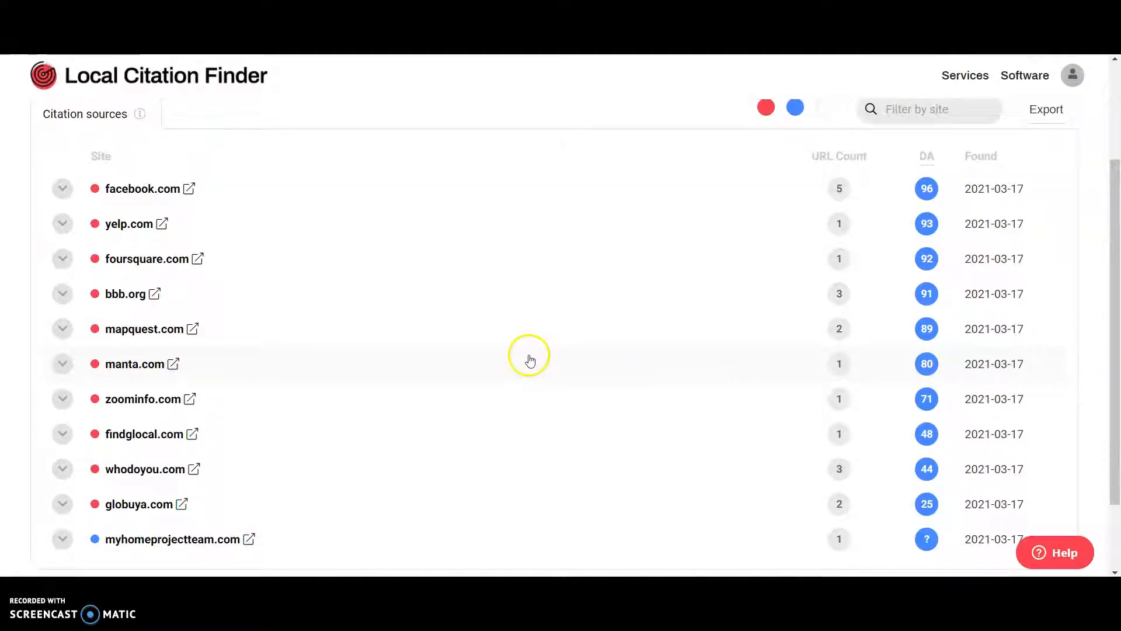
mouse_move(143, 188)
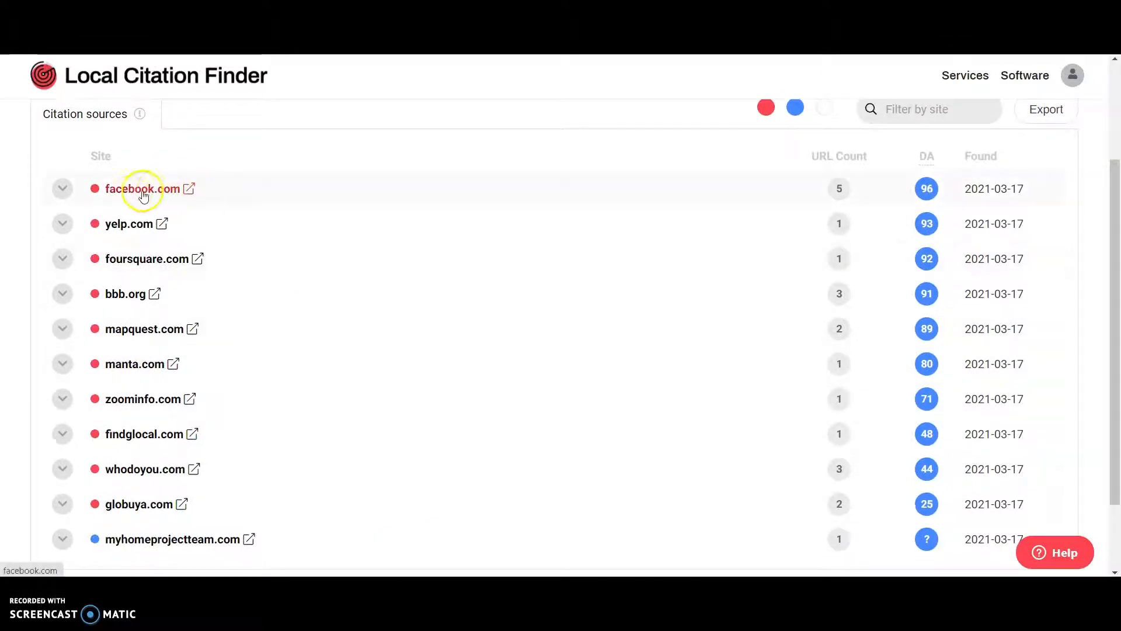
mouse_move(147, 258)
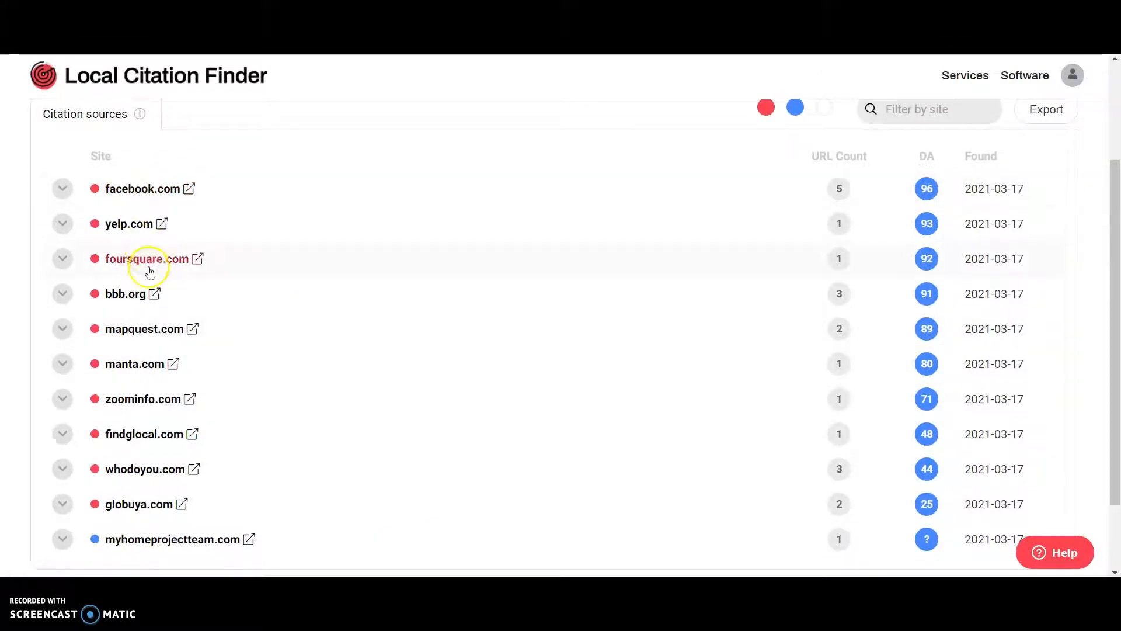
scroll("down", 3)
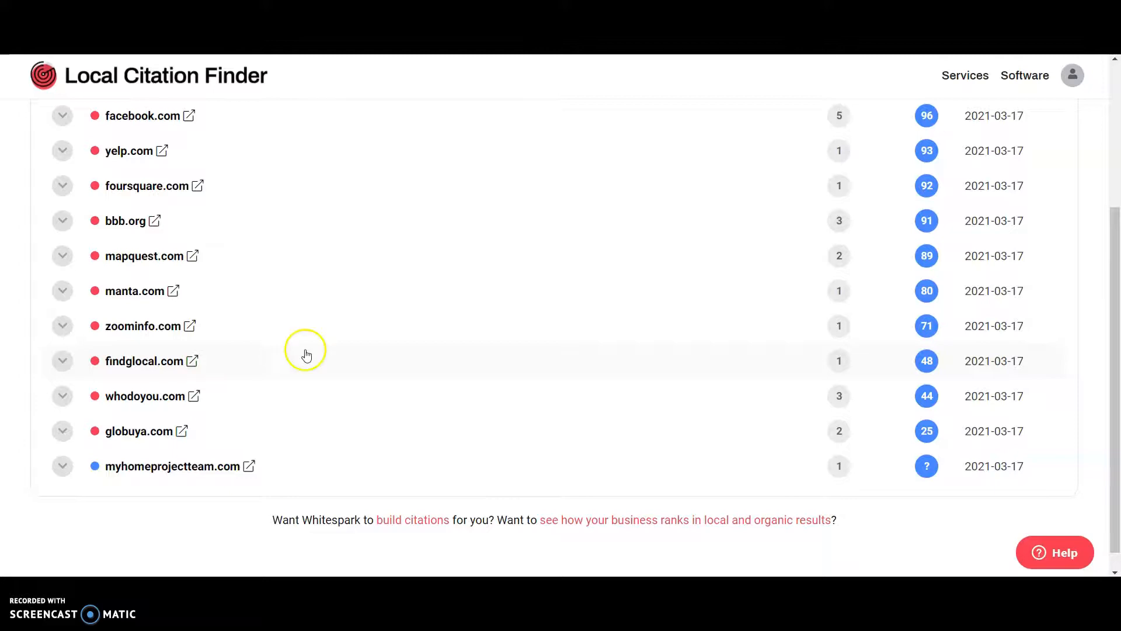
mouse_move(364, 322)
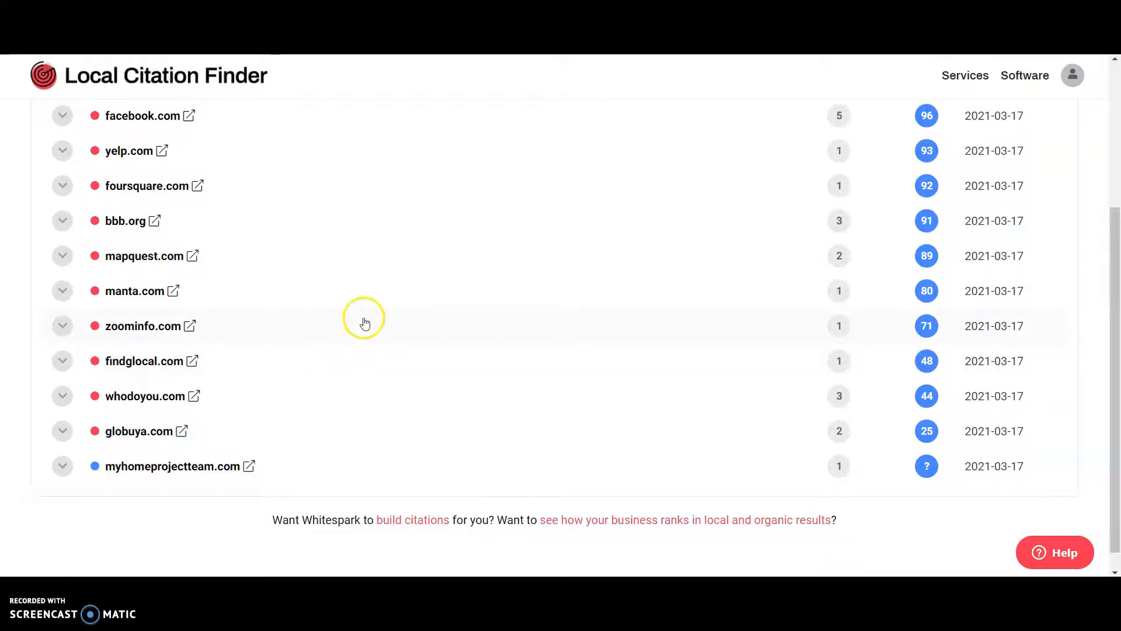
mouse_move(390, 315)
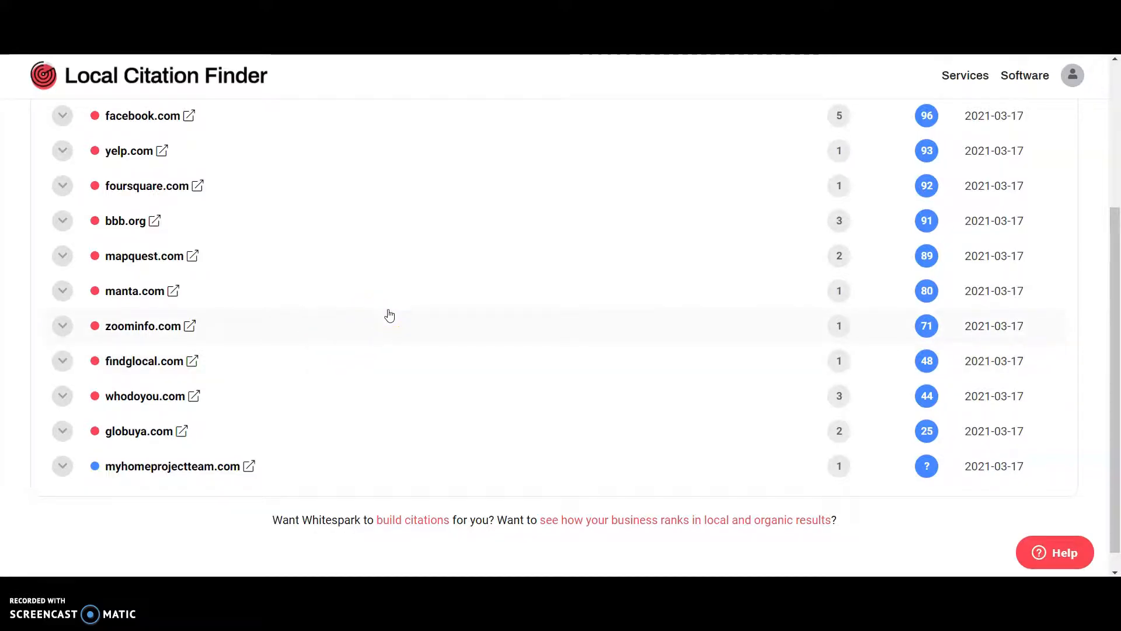
mouse_move(447, 234)
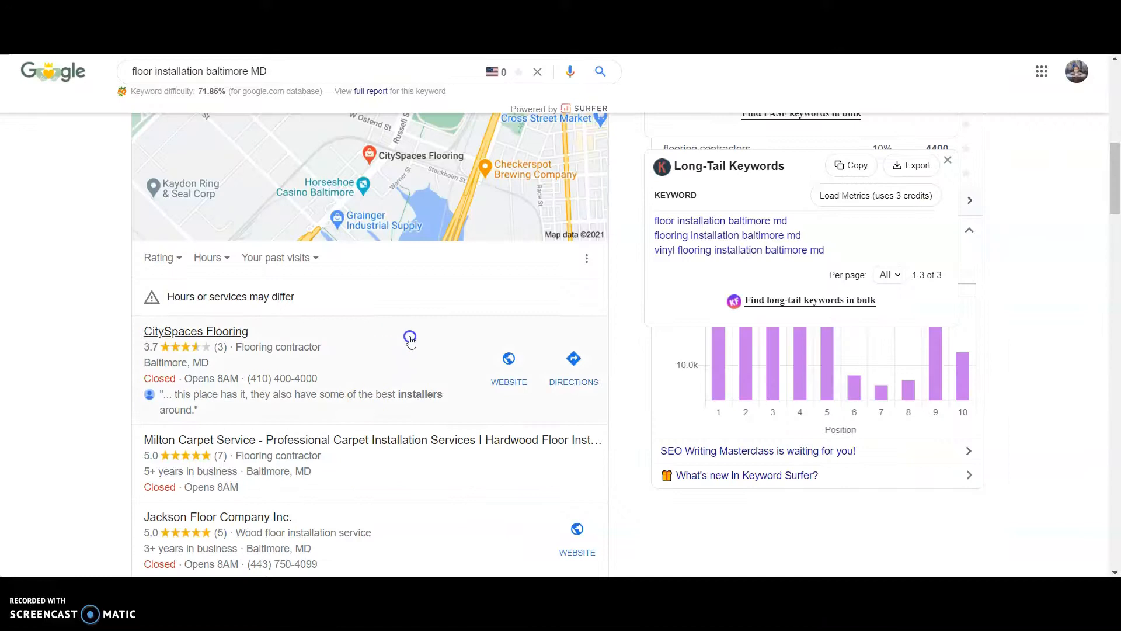
Scroll down the floor installation baltimore MD Google results past the map pack
scroll("down", 3)
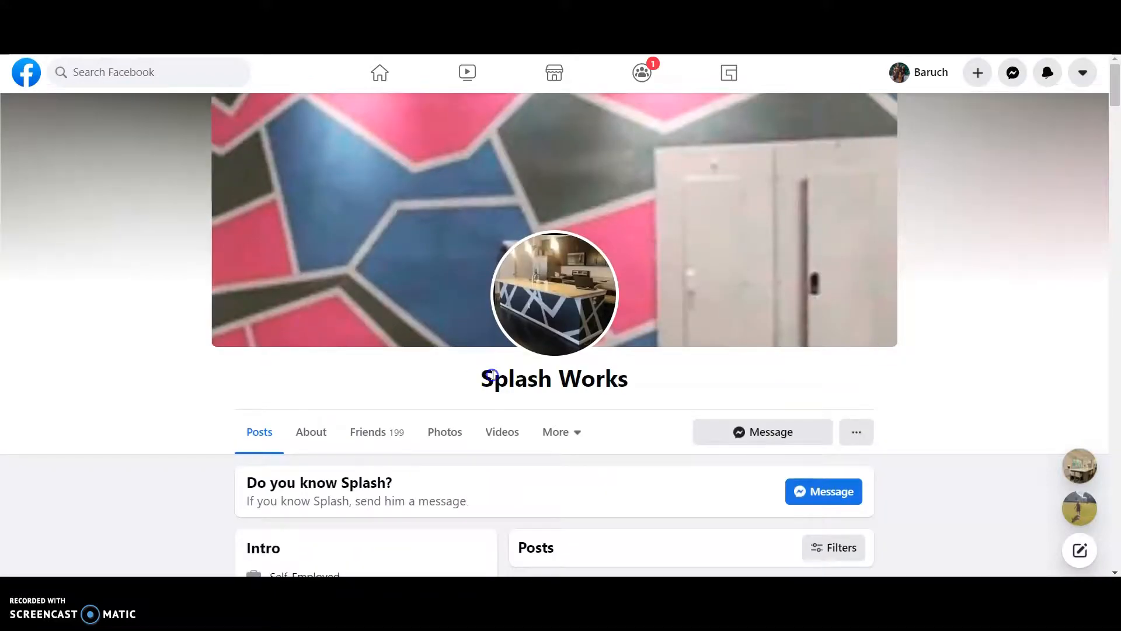
mouse_move(647, 395)
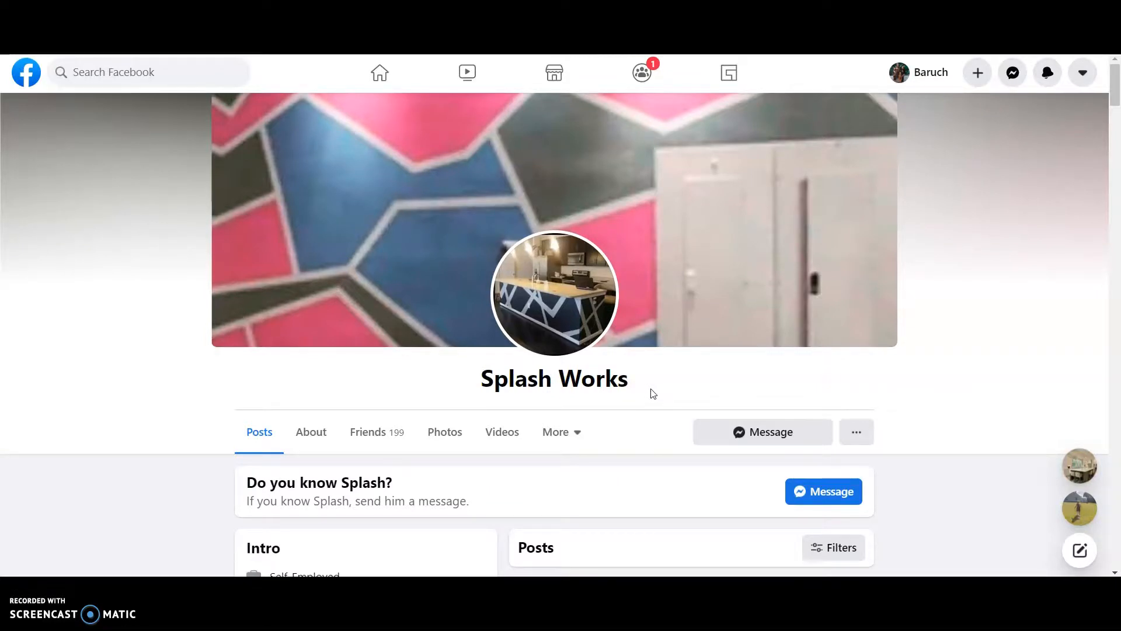
mouse_move(658, 389)
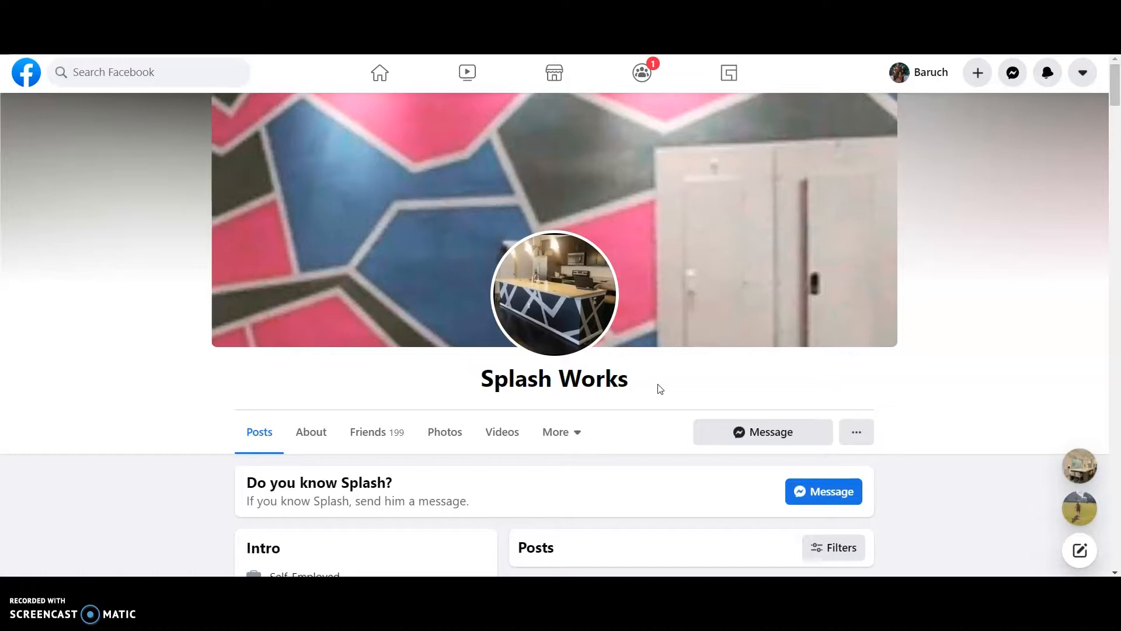